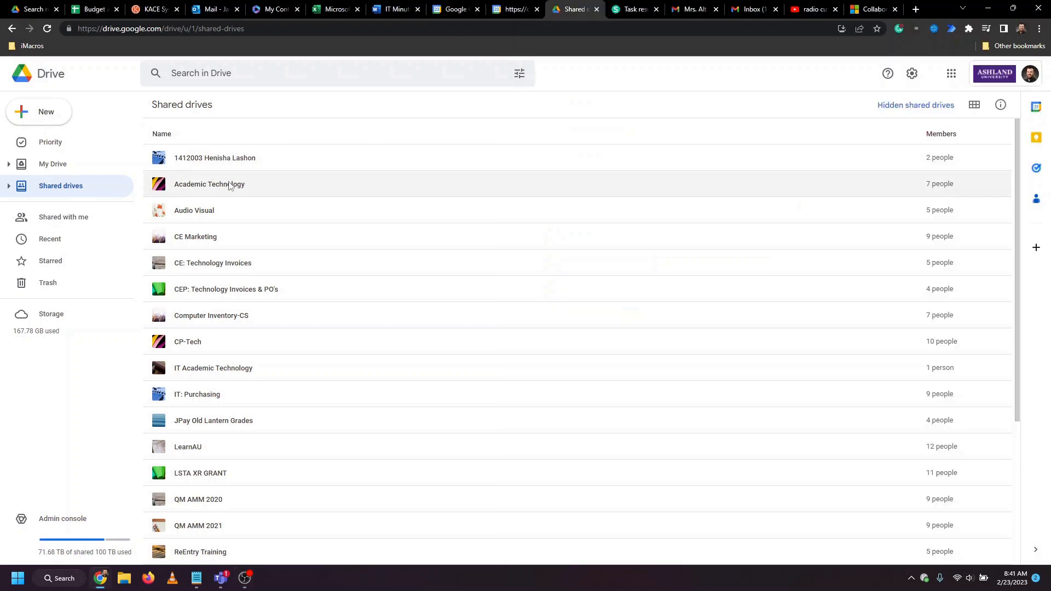
pyautogui.moveTo(321, 186)
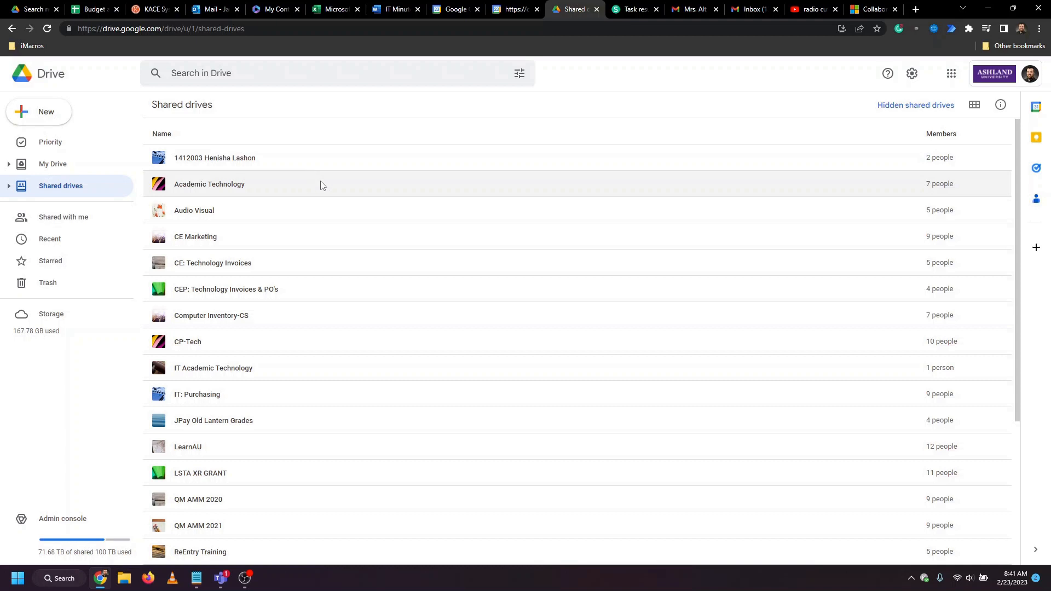
pyautogui.moveTo(227, 558)
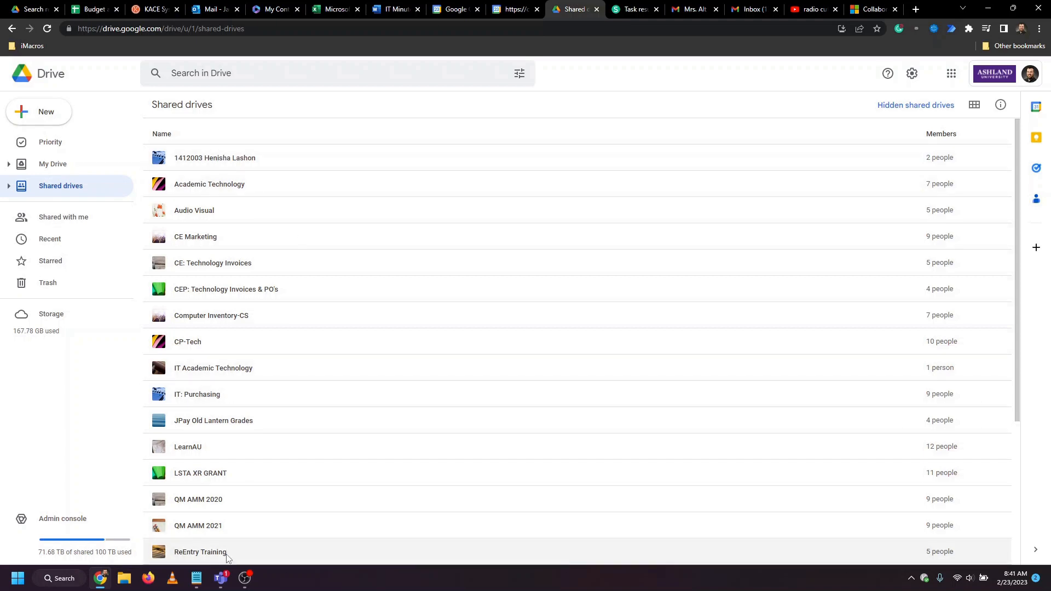
# - Glance at the Teams window and put it away again
pyautogui.click(220, 584)
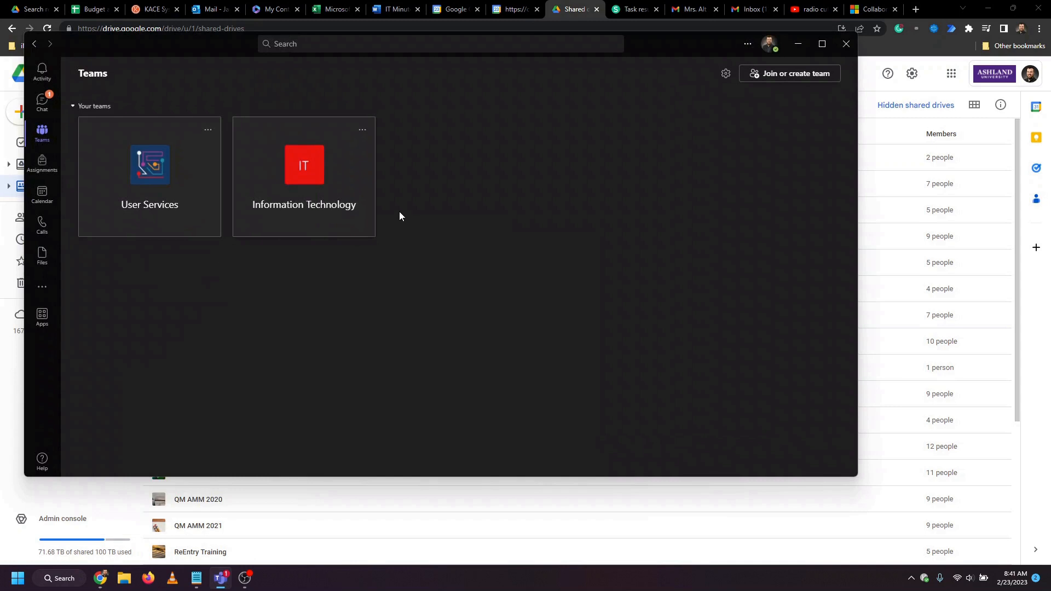
pyautogui.moveTo(390, 226)
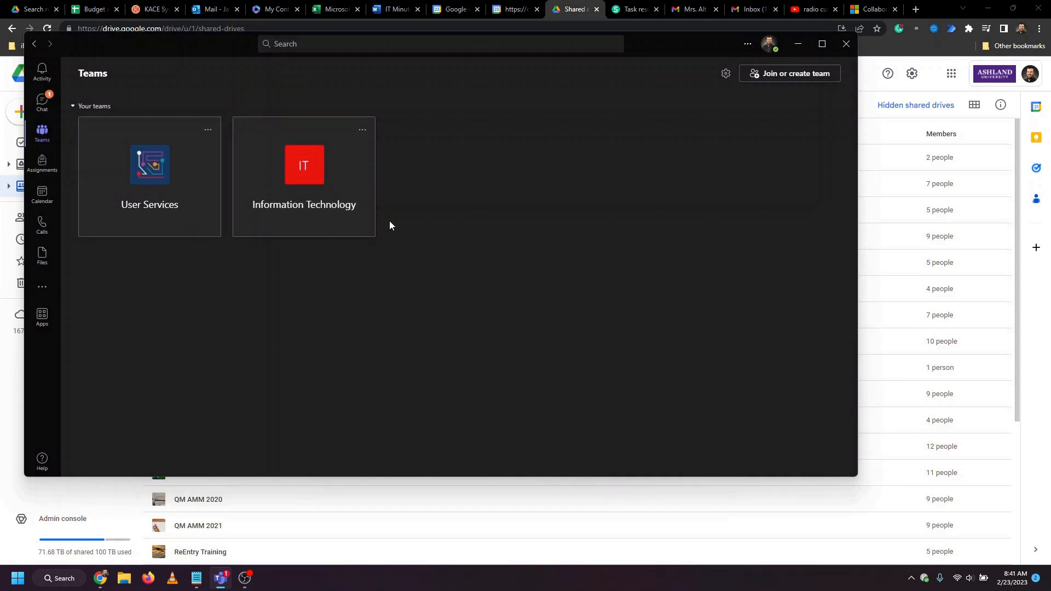
pyautogui.click(845, 43)
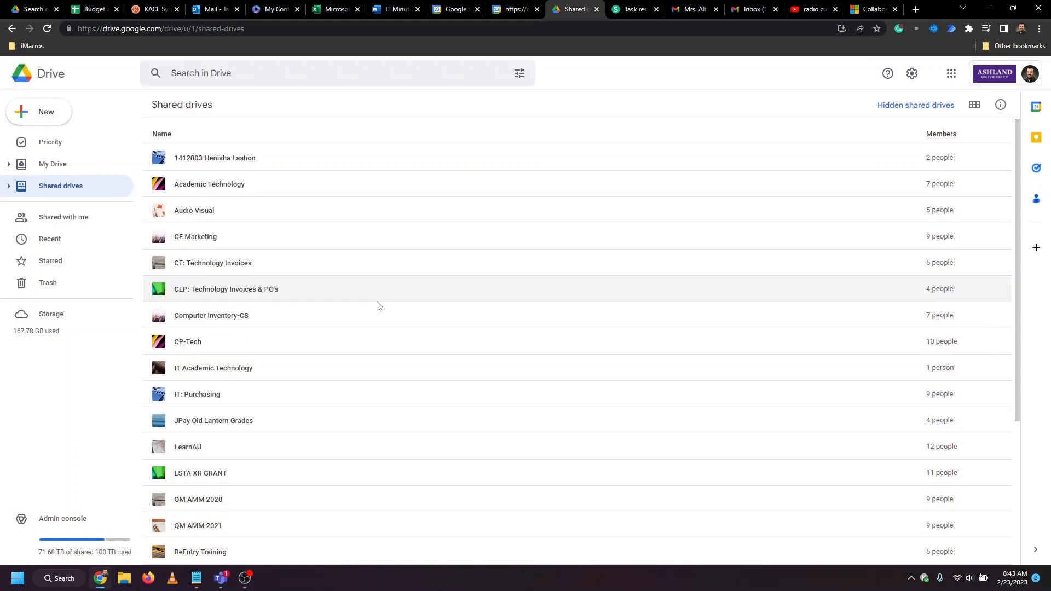
pyautogui.moveTo(306, 293)
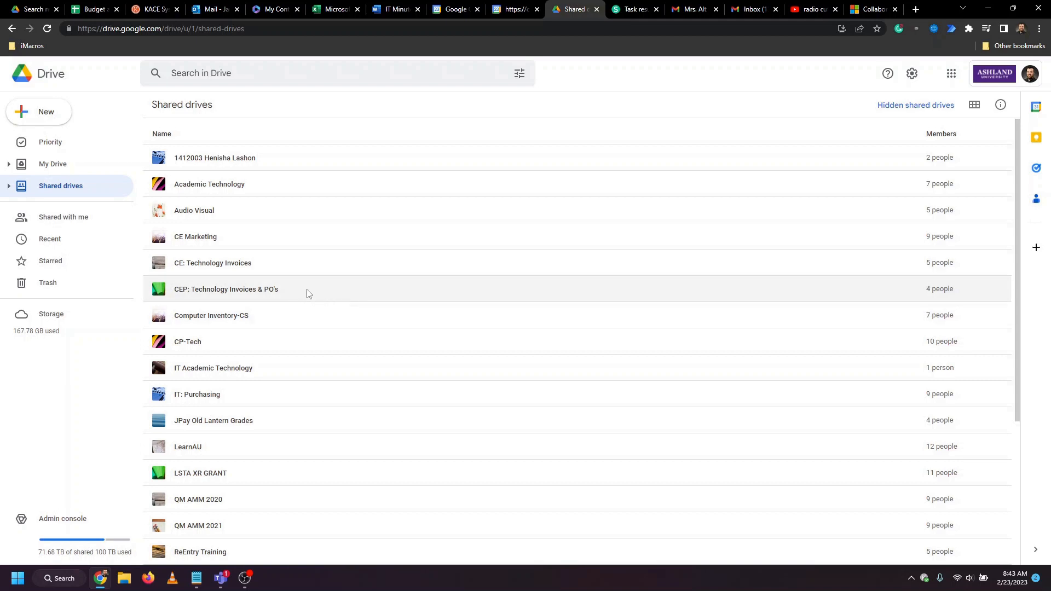
# - Download all four folders of the CEP: Technology Invoices & PO's shared drive as one zip
pyautogui.doubleClick(225, 289)
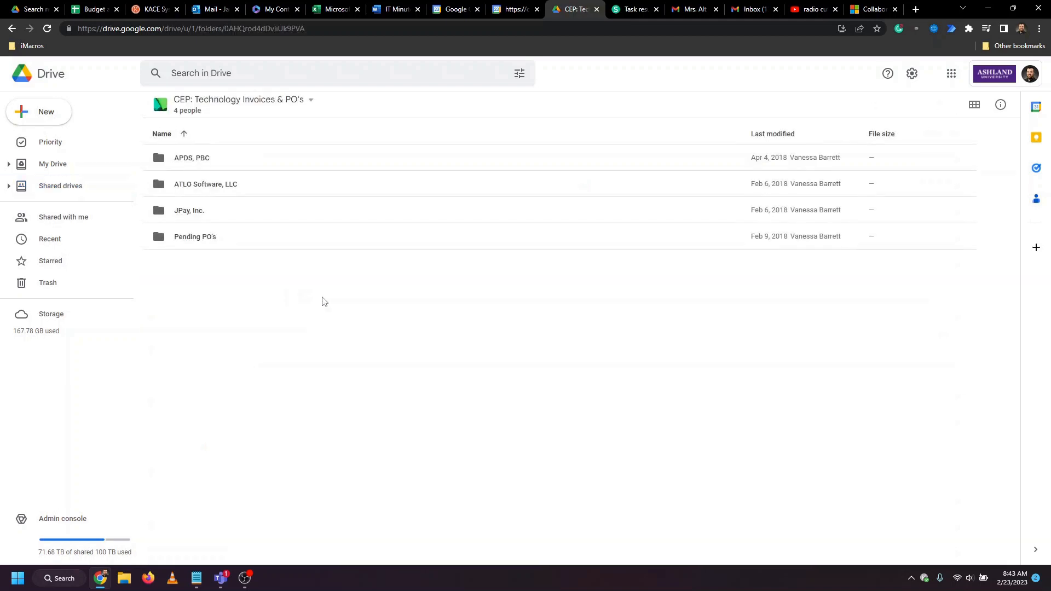
pyautogui.click(192, 158)
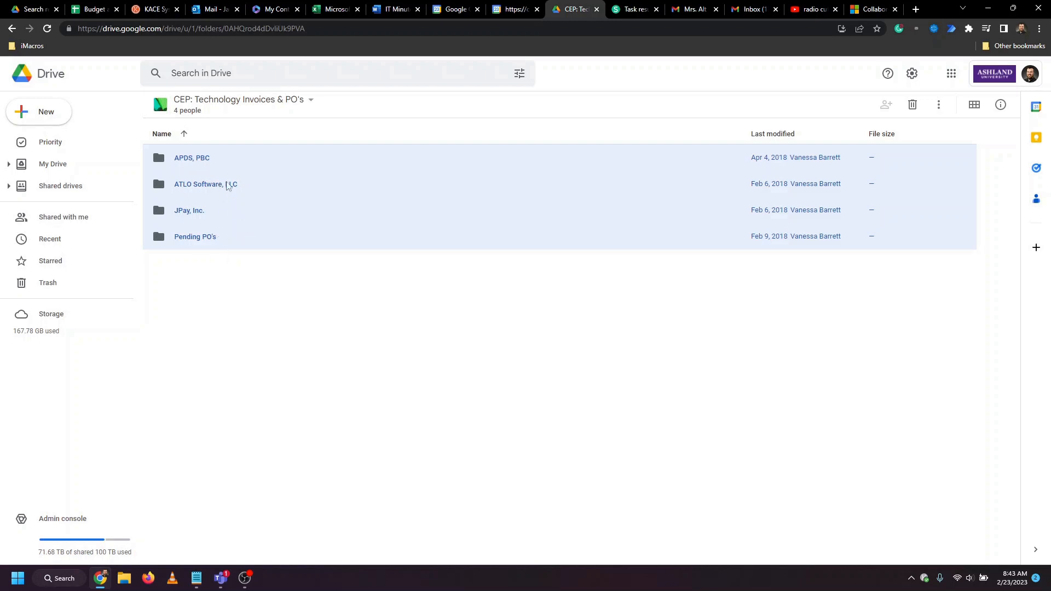
pyautogui.rightClick(219, 164)
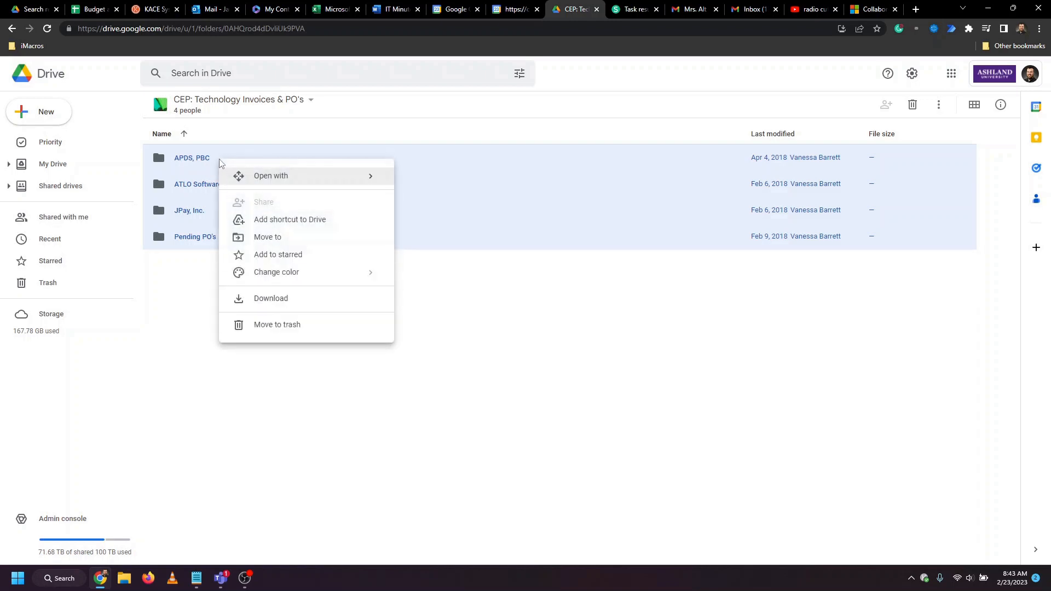
pyautogui.moveTo(301, 302)
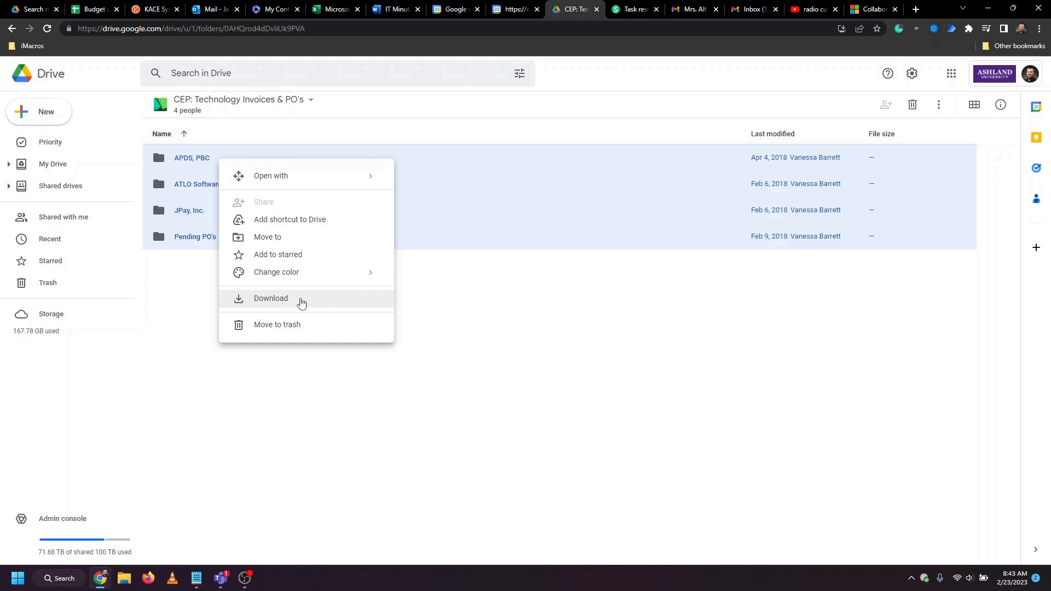
pyautogui.click(271, 298)
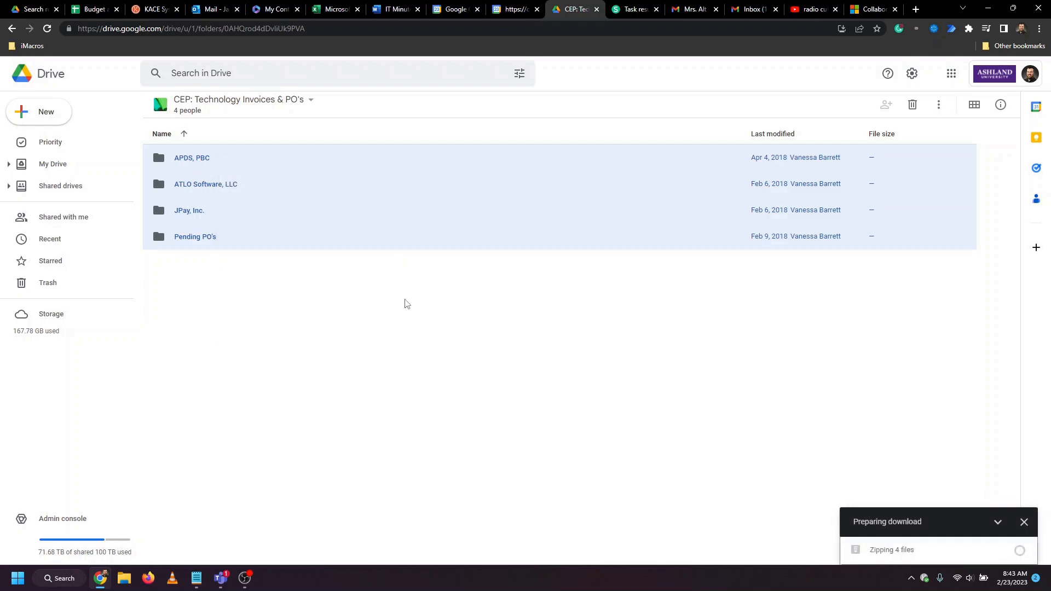
pyautogui.moveTo(947, 565)
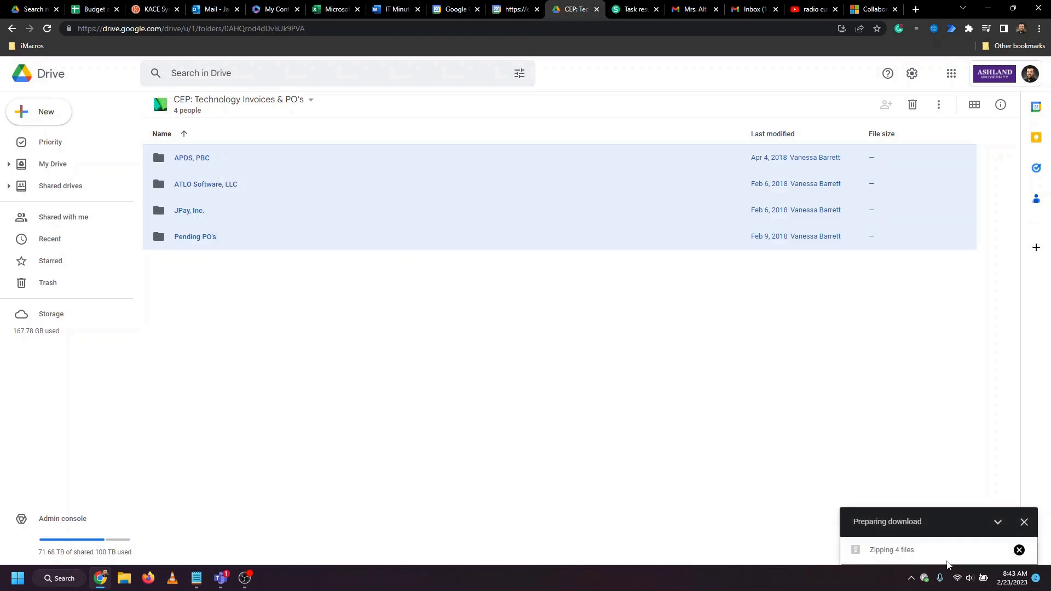
pyautogui.moveTo(924, 564)
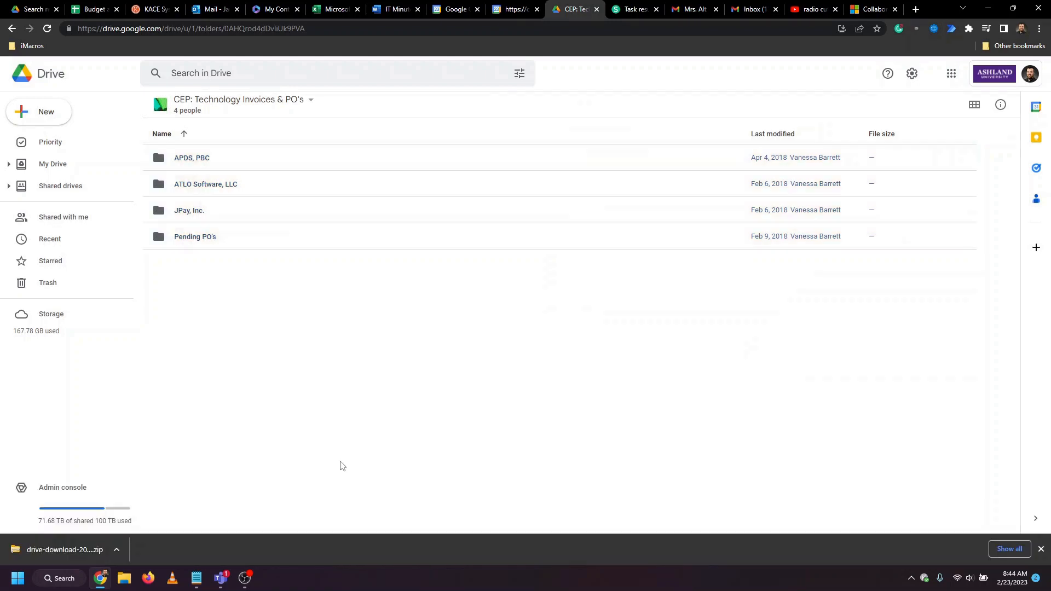
pyautogui.moveTo(256, 468)
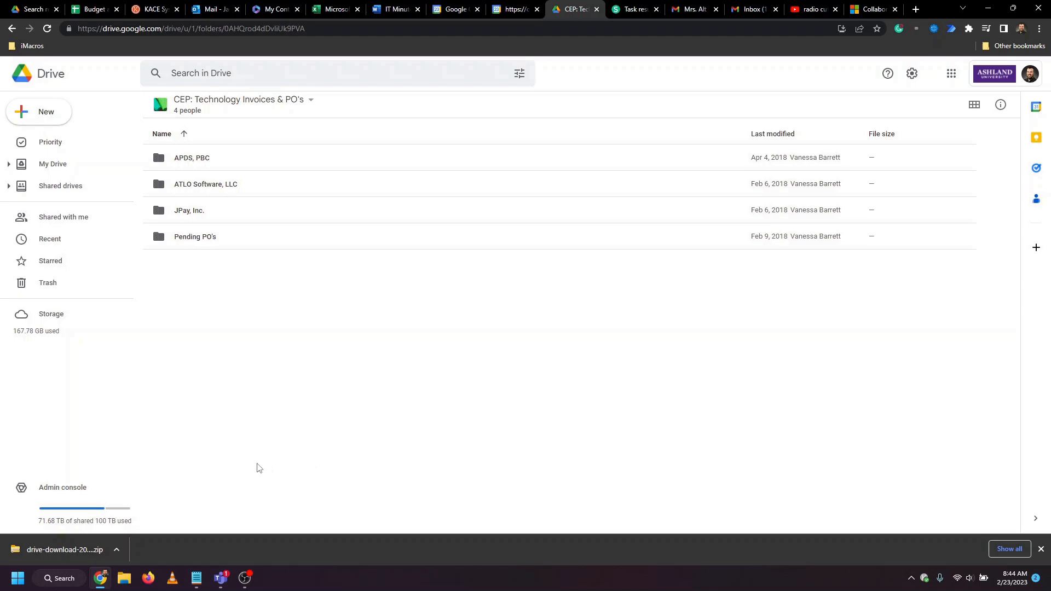
# - Locate the downloaded zip in Downloads and extract it to the suggested same-name folder
pyautogui.click(116, 548)
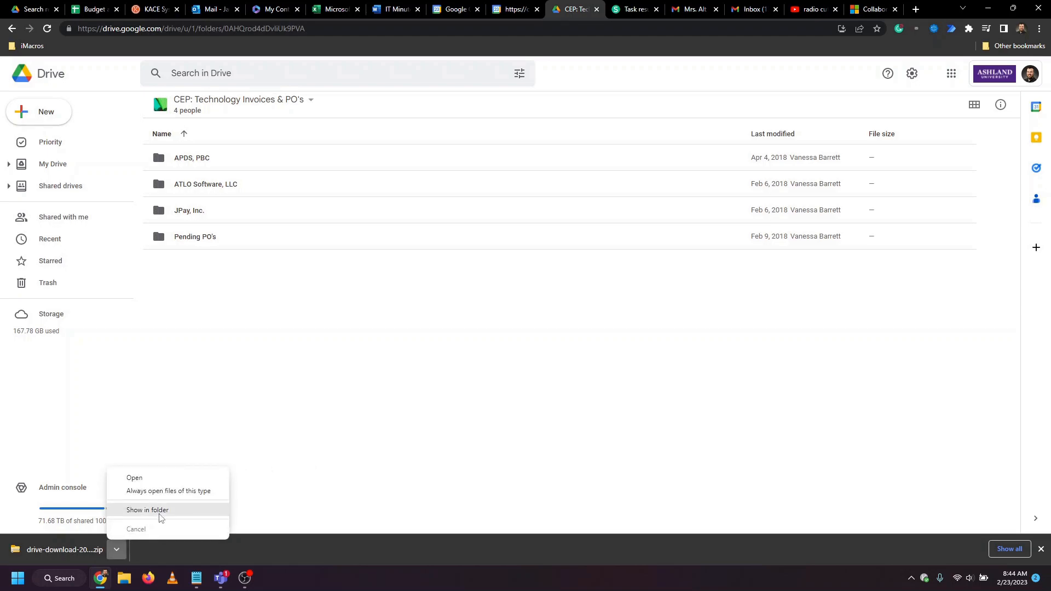
pyautogui.click(146, 509)
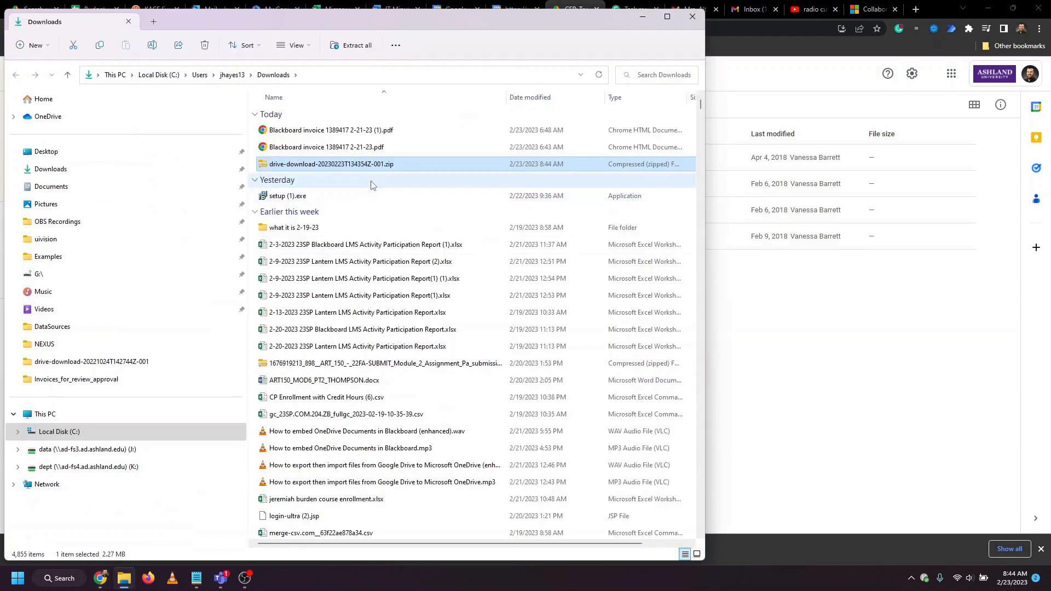
pyautogui.moveTo(348, 169)
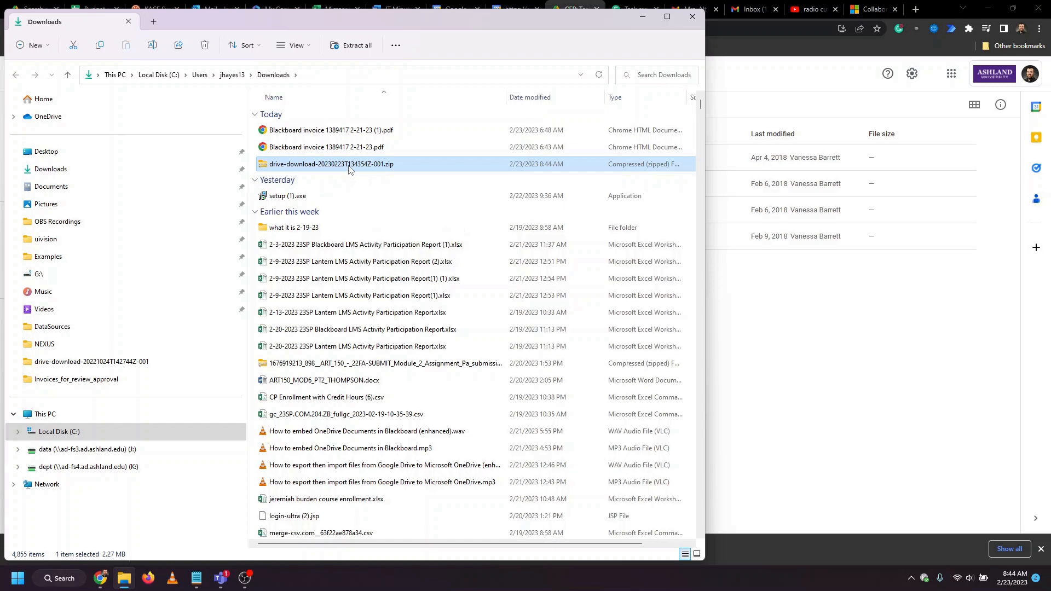
pyautogui.rightClick(332, 164)
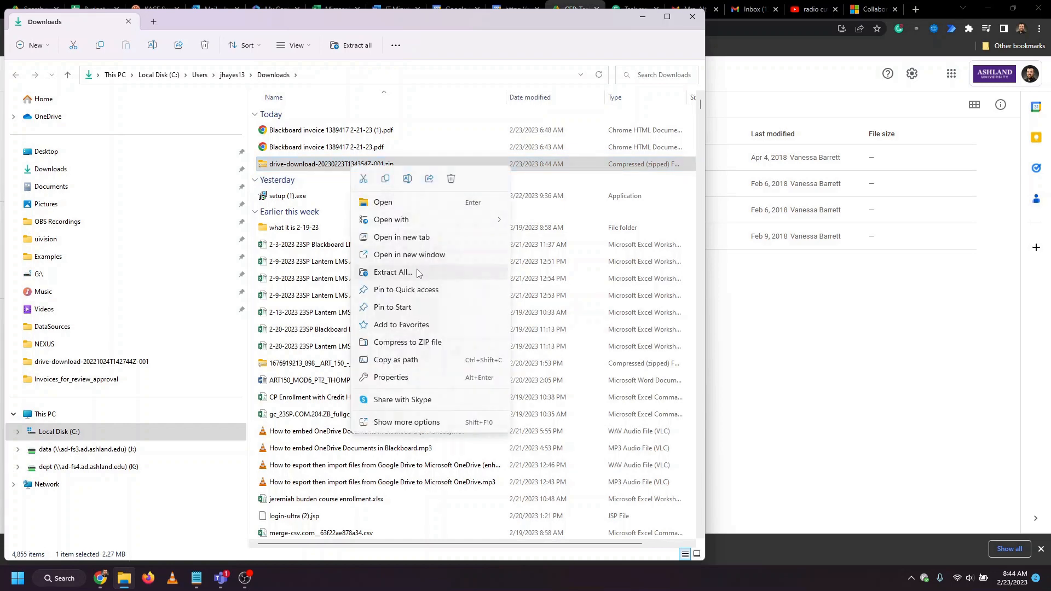
pyautogui.click(392, 271)
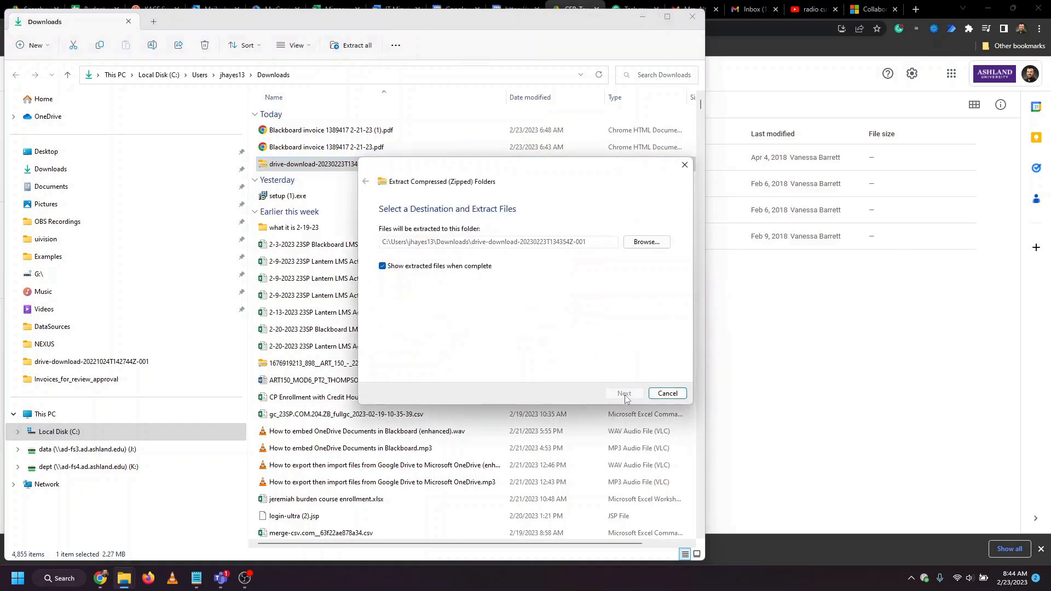
pyautogui.click(623, 393)
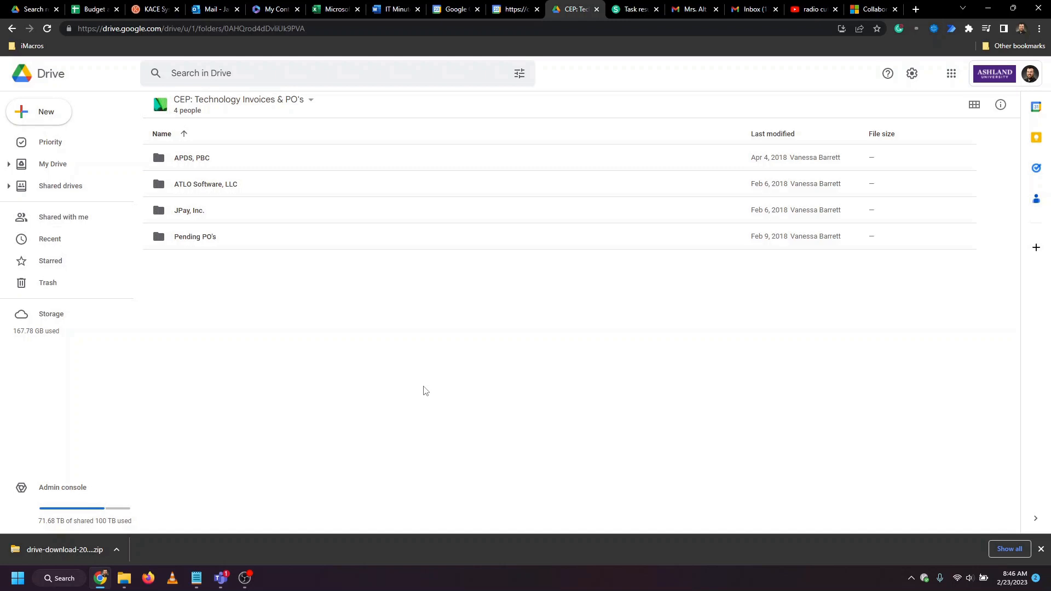
pyautogui.moveTo(312, 420)
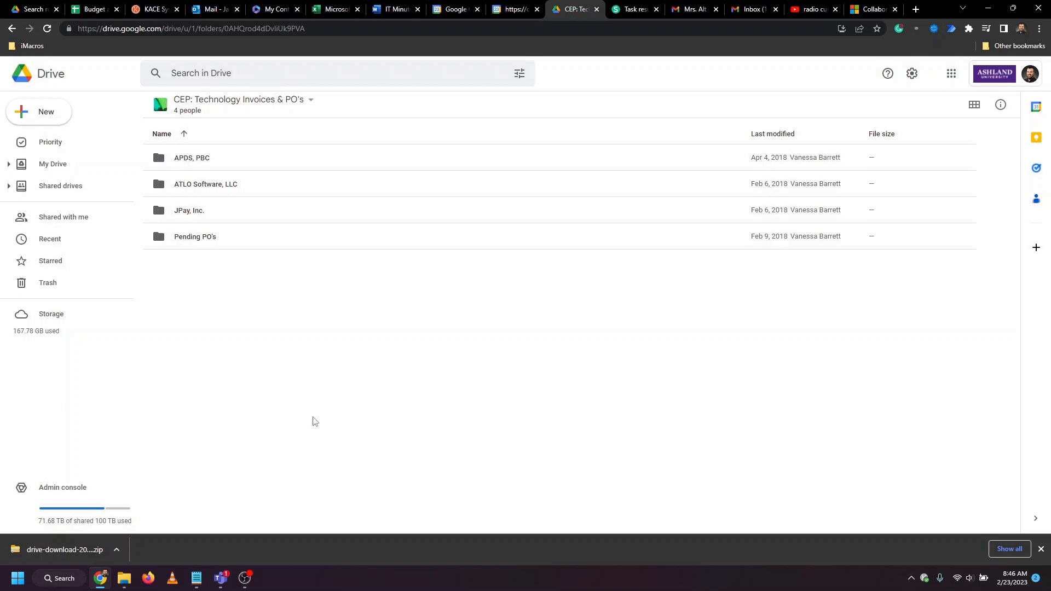
pyautogui.moveTo(279, 501)
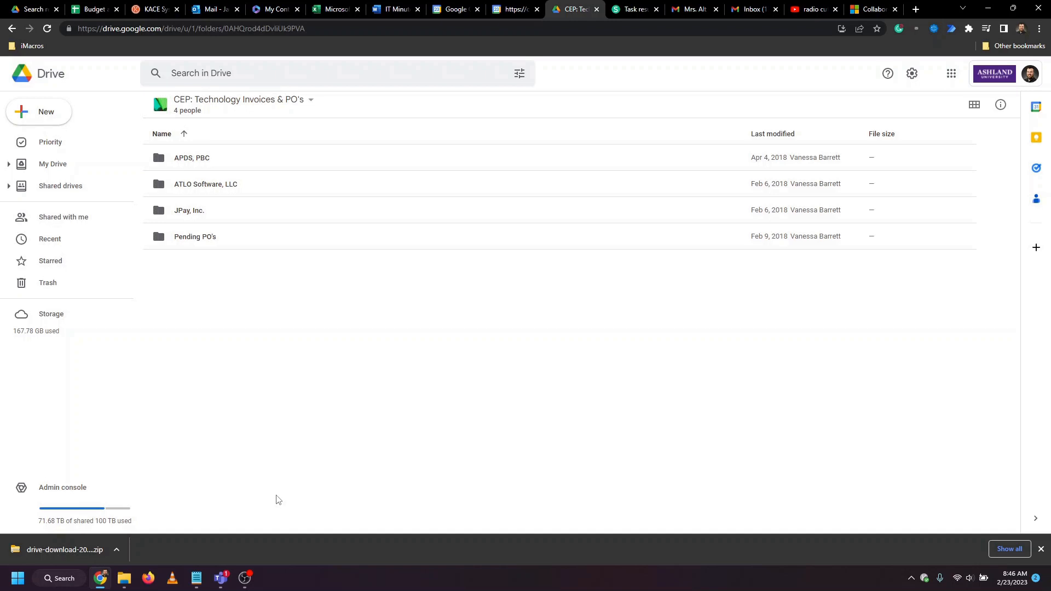
# - Bring up Microsoft Teams showing the User Services and Information Technology teams
pyautogui.click(217, 577)
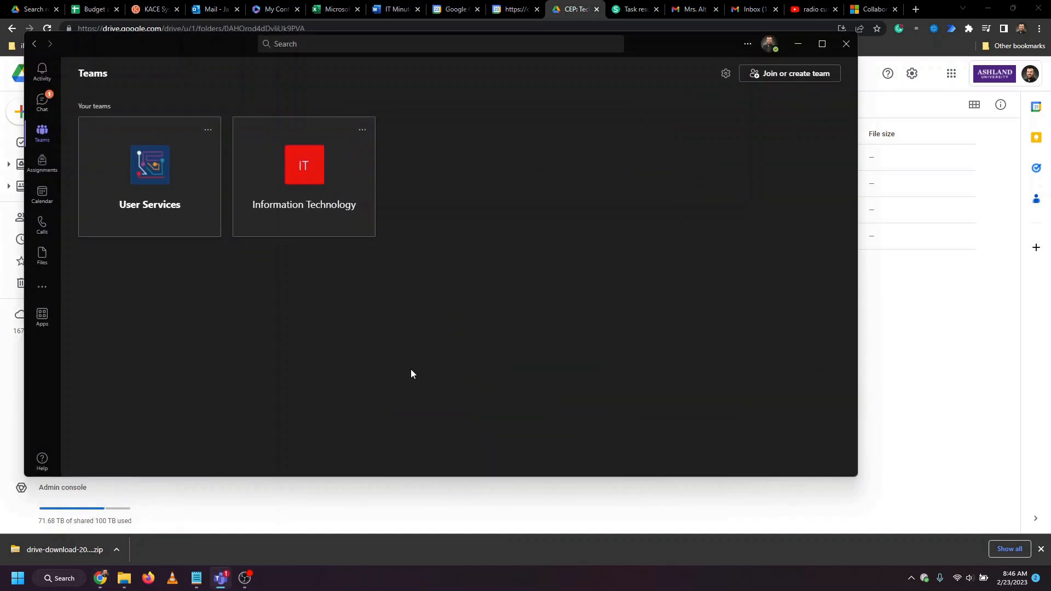
pyautogui.moveTo(921, 298)
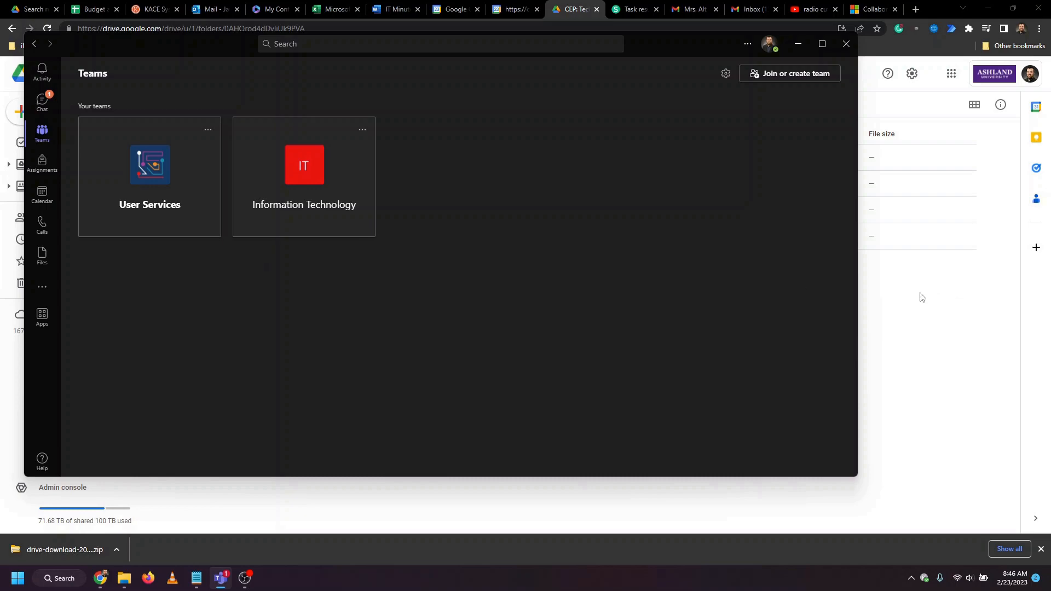
pyautogui.click(272, 9)
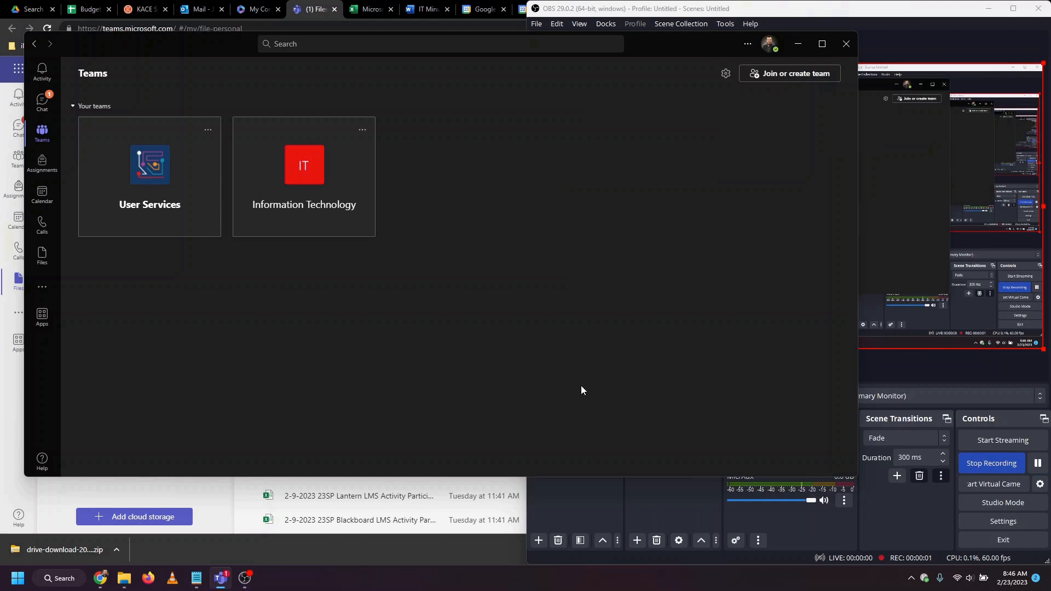
pyautogui.moveTo(589, 350)
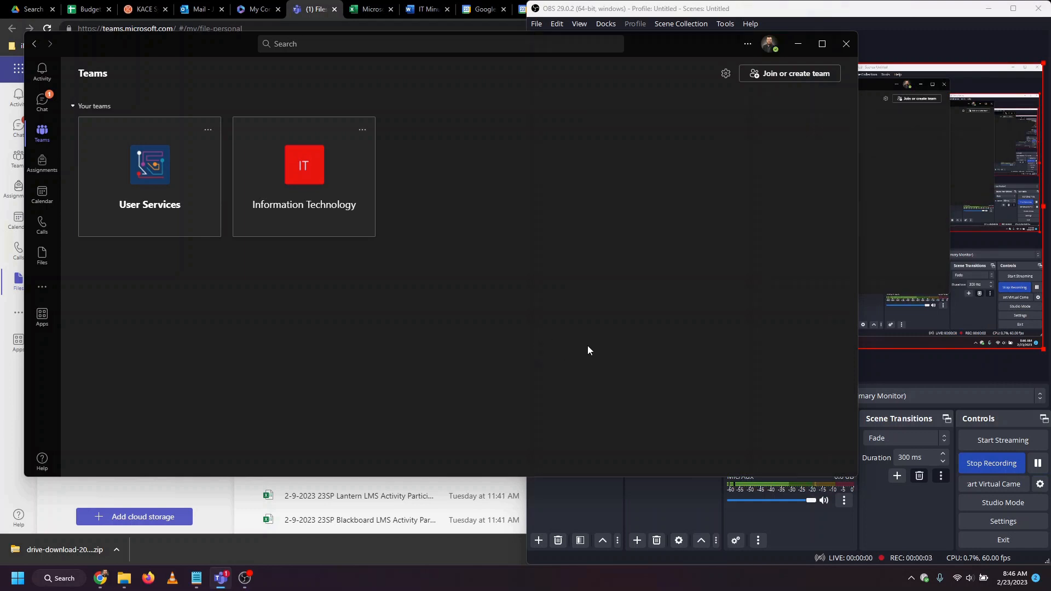
pyautogui.moveTo(109, 125)
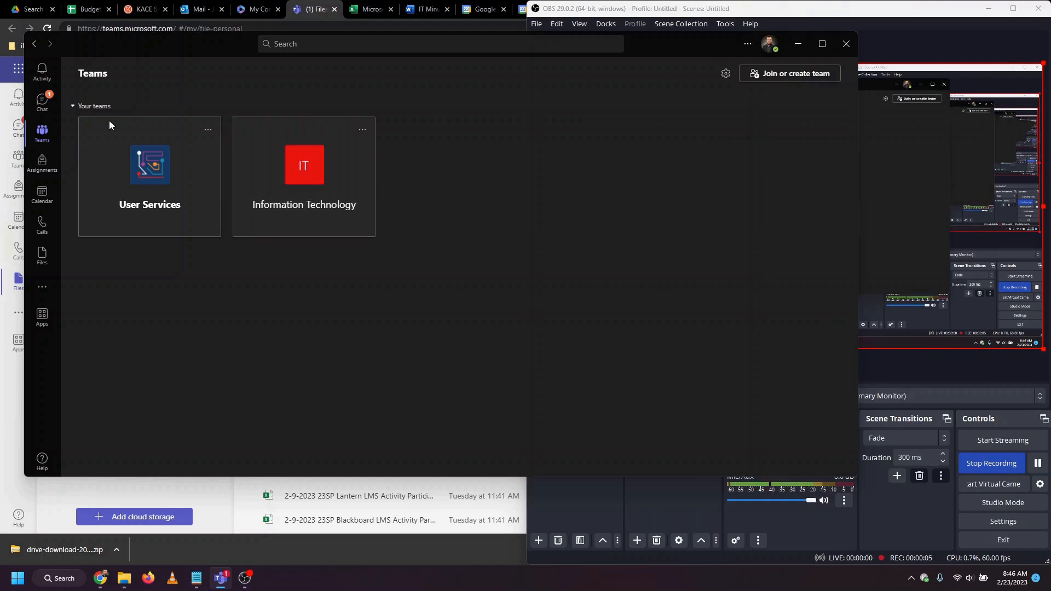
pyautogui.click(42, 69)
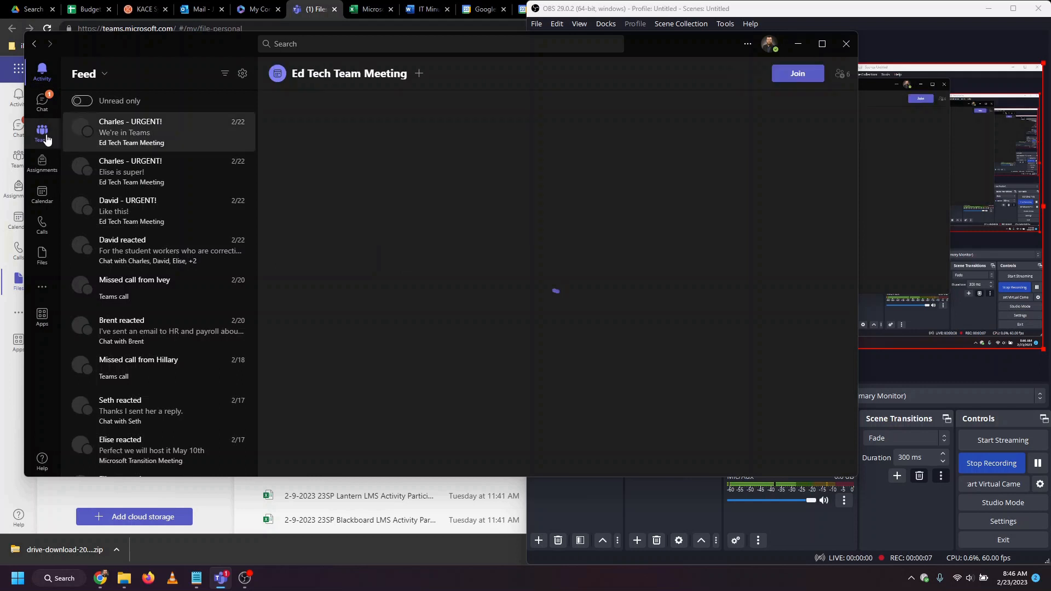
pyautogui.click(42, 132)
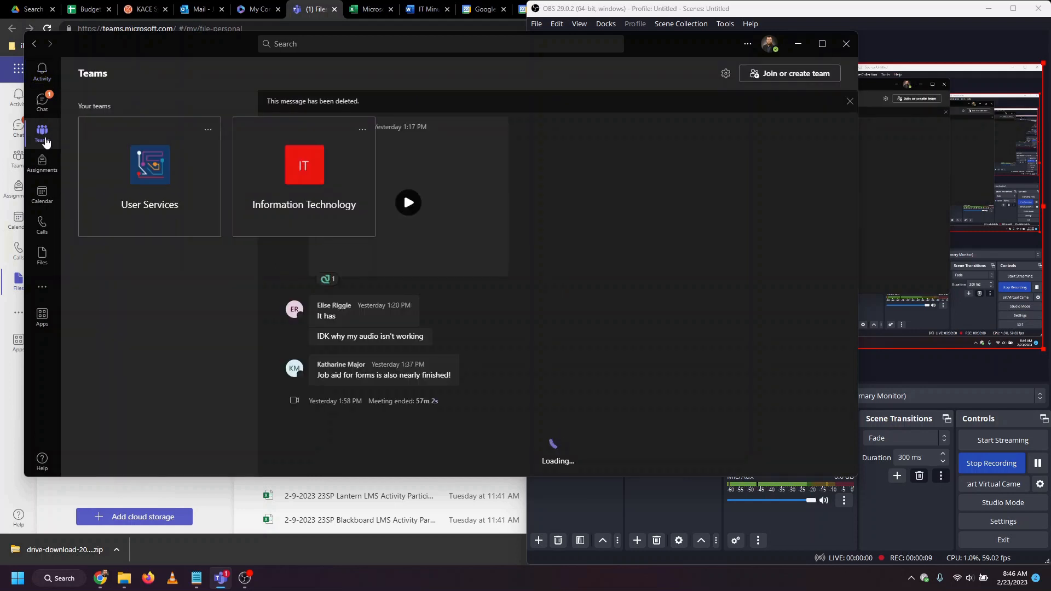
pyautogui.click(42, 134)
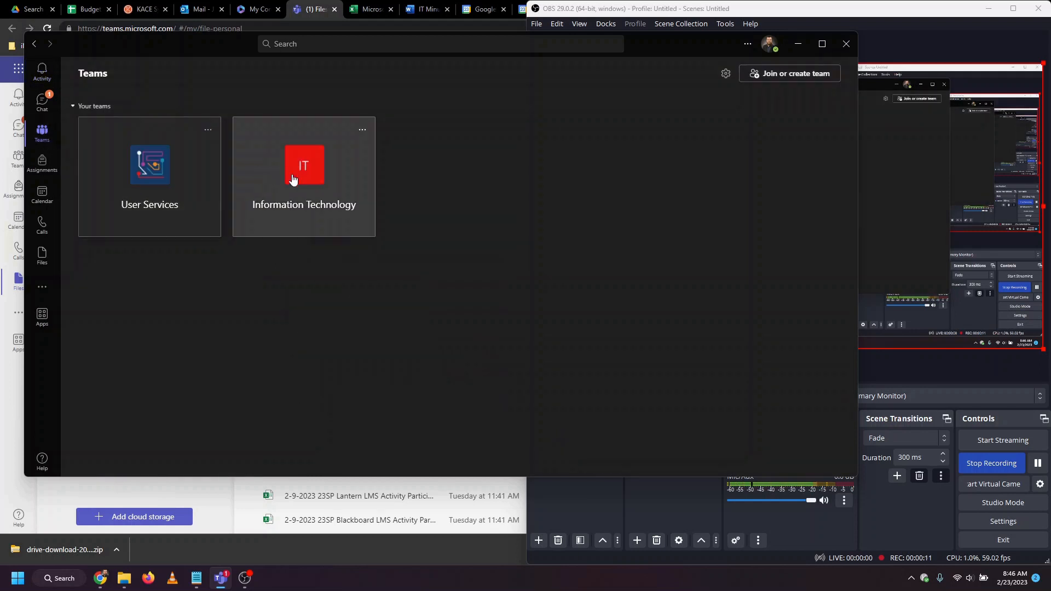
pyautogui.click(303, 166)
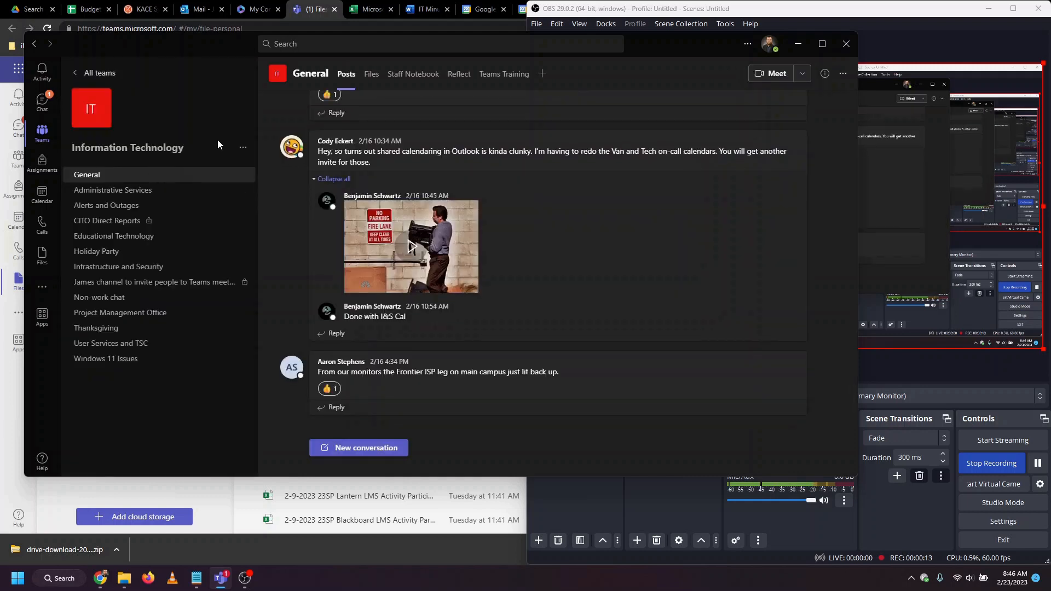
pyautogui.click(371, 73)
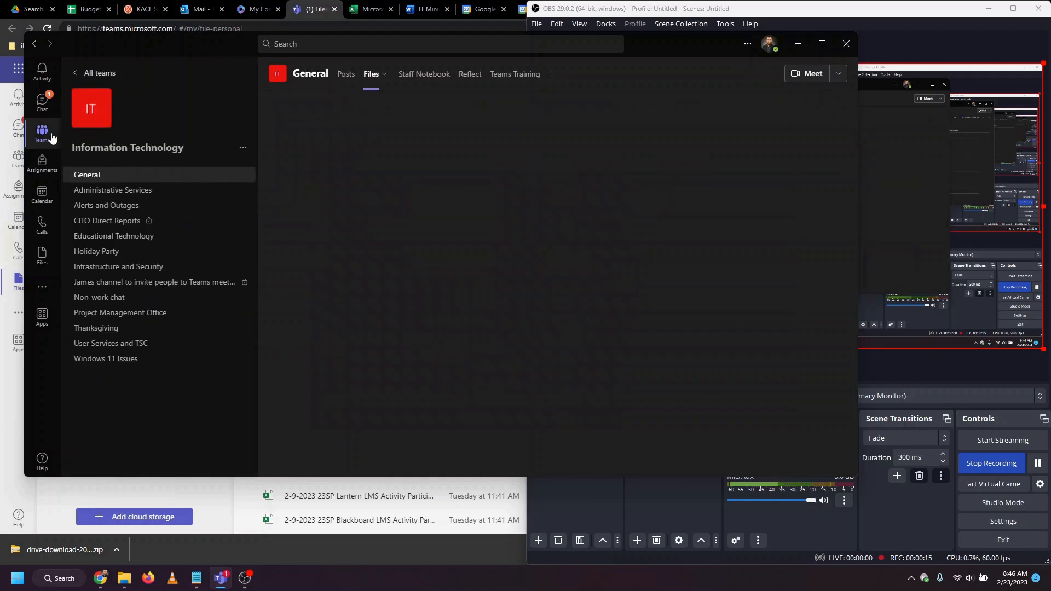
pyautogui.click(41, 132)
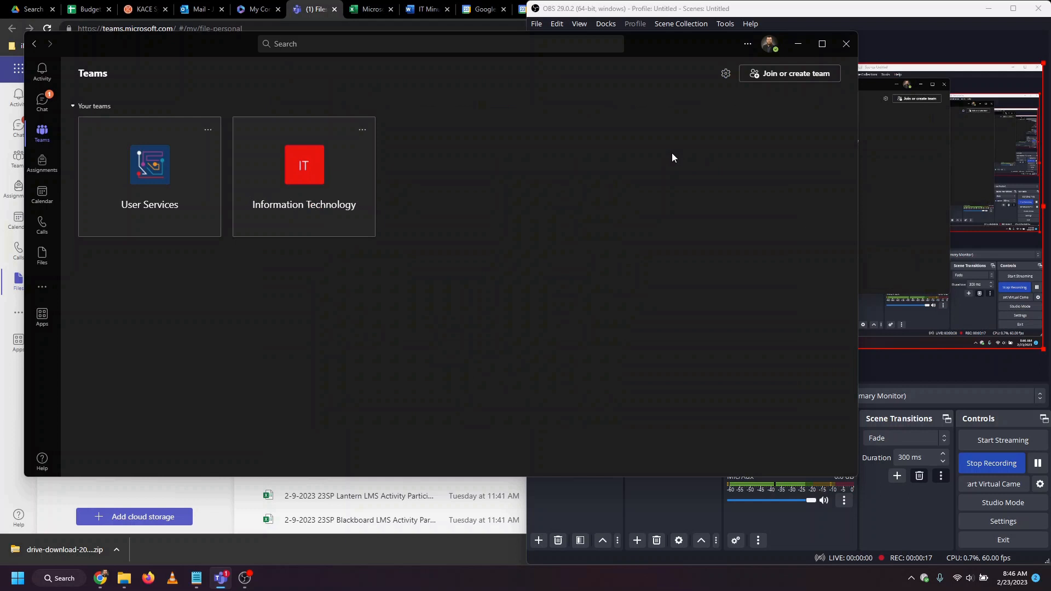
pyautogui.moveTo(790, 73)
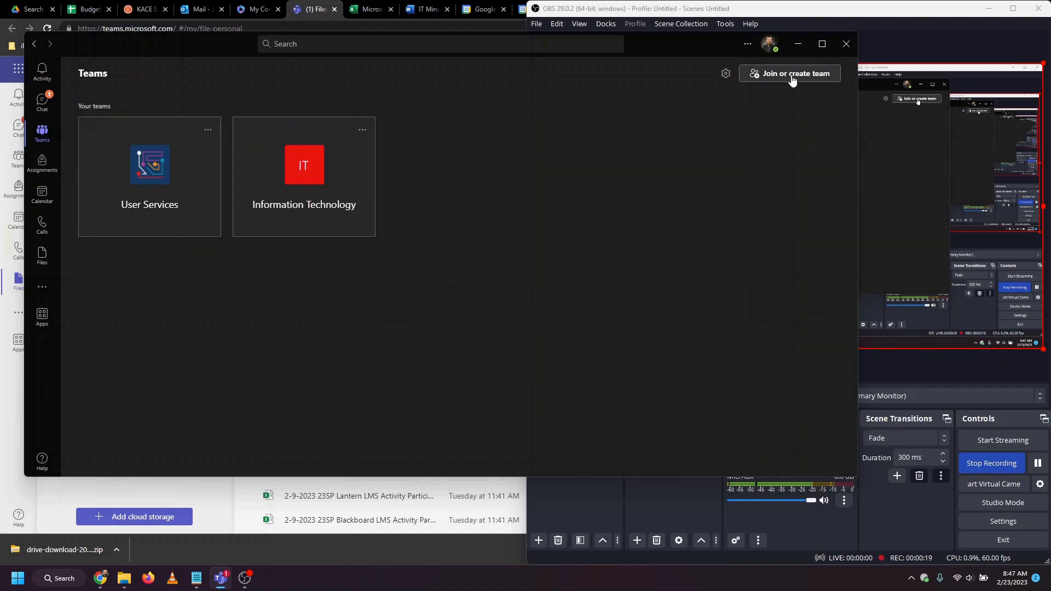
# - Create a new Staff team named 'test' with Private privacy
pyautogui.click(795, 74)
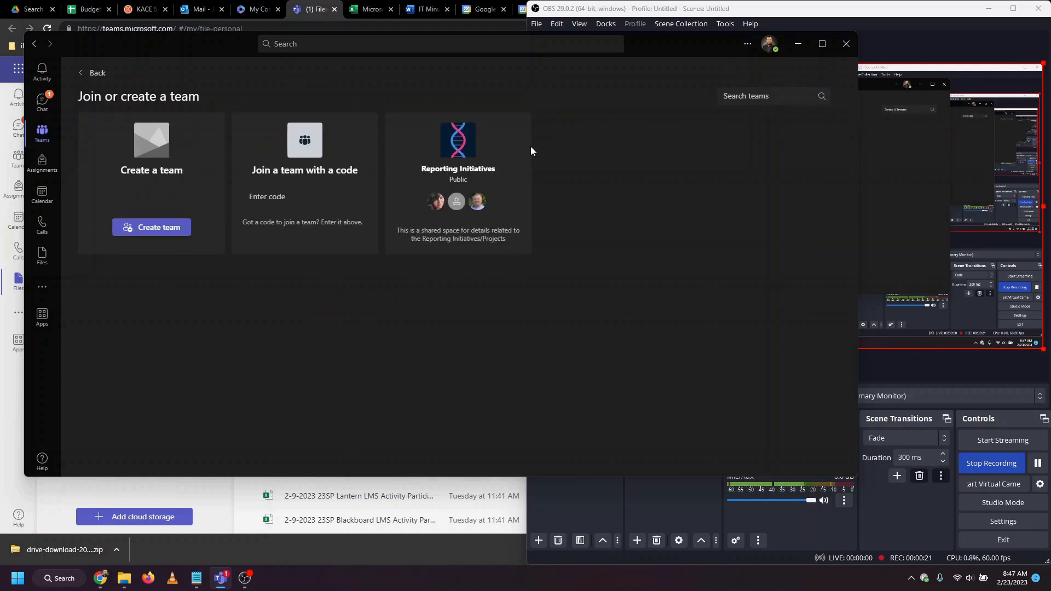
pyautogui.click(151, 226)
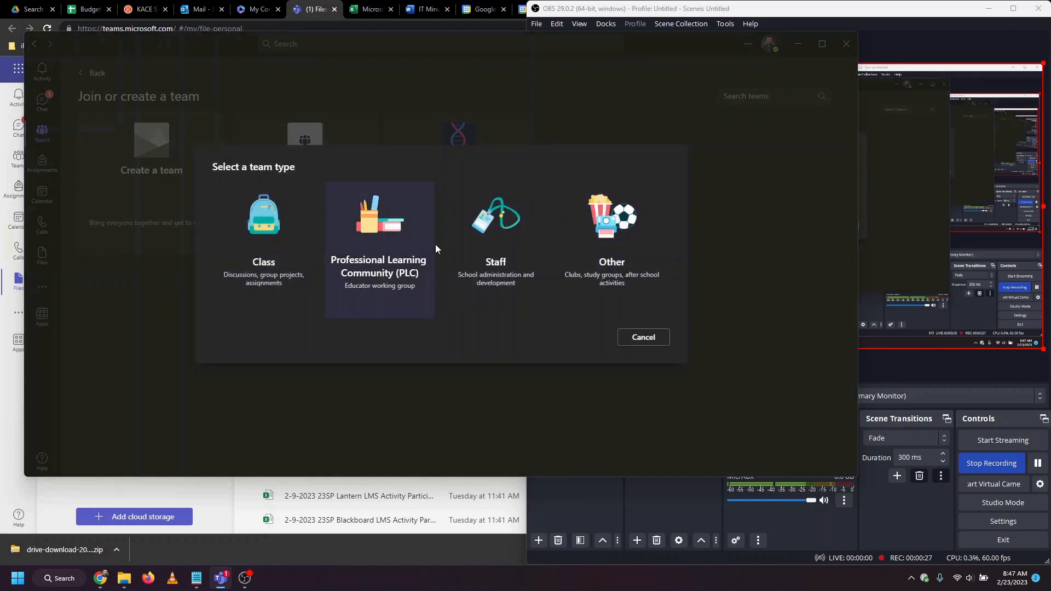
pyautogui.moveTo(495, 249)
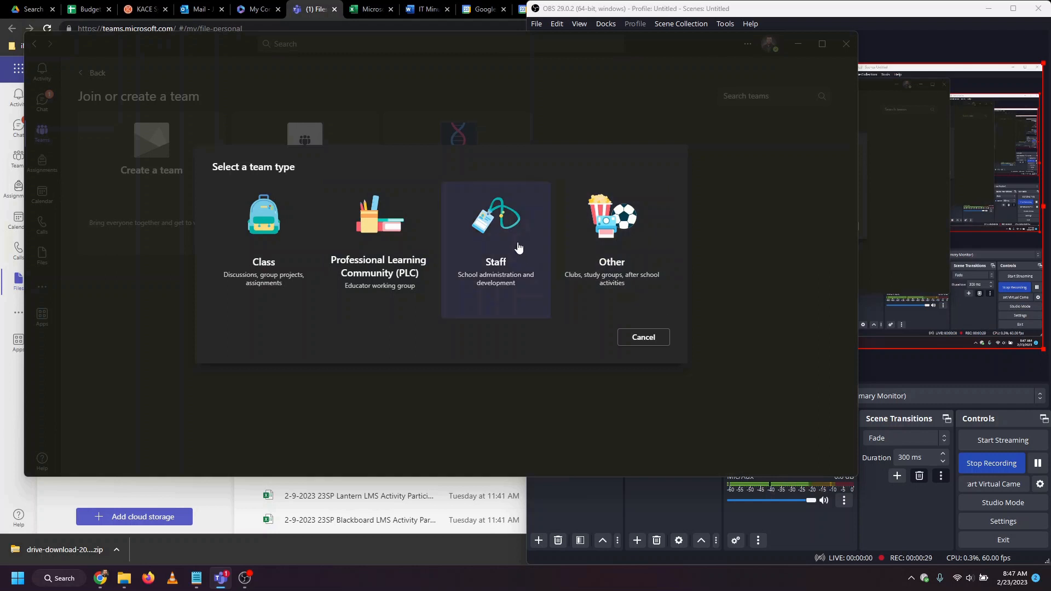
pyautogui.click(495, 235)
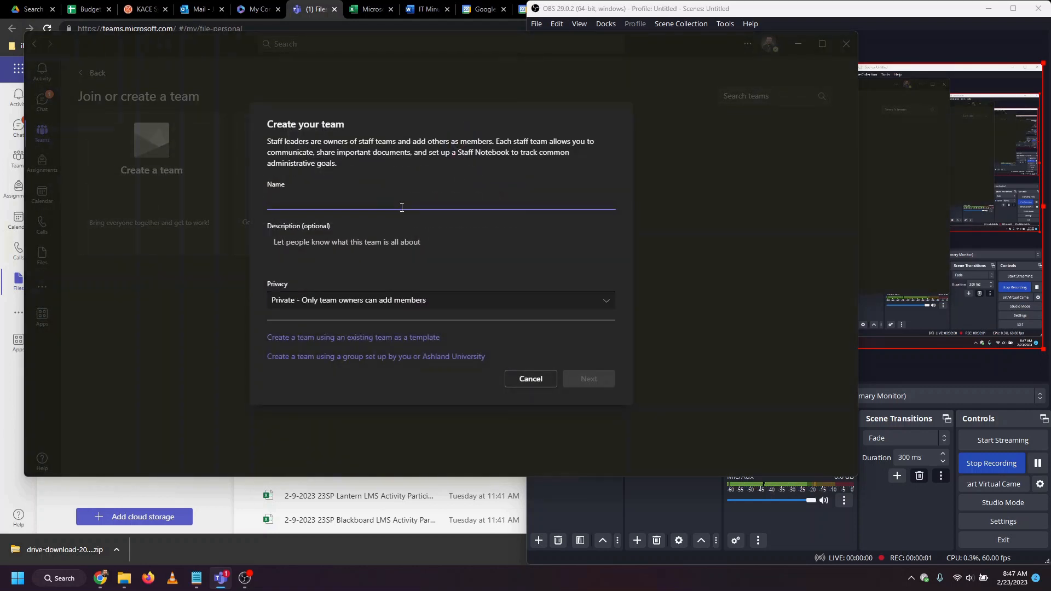
pyautogui.write('test')
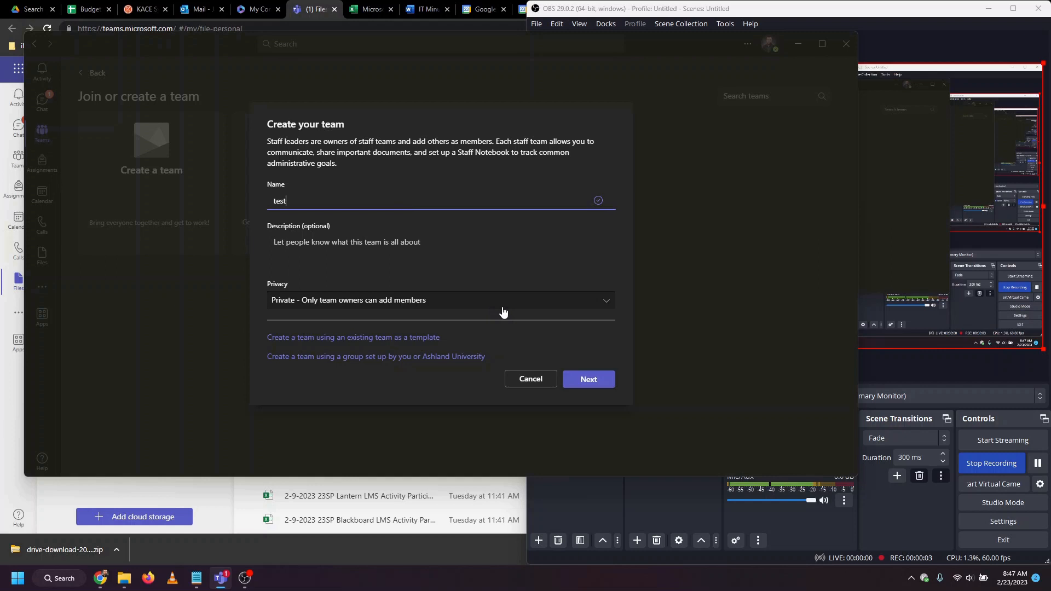
pyautogui.click(441, 300)
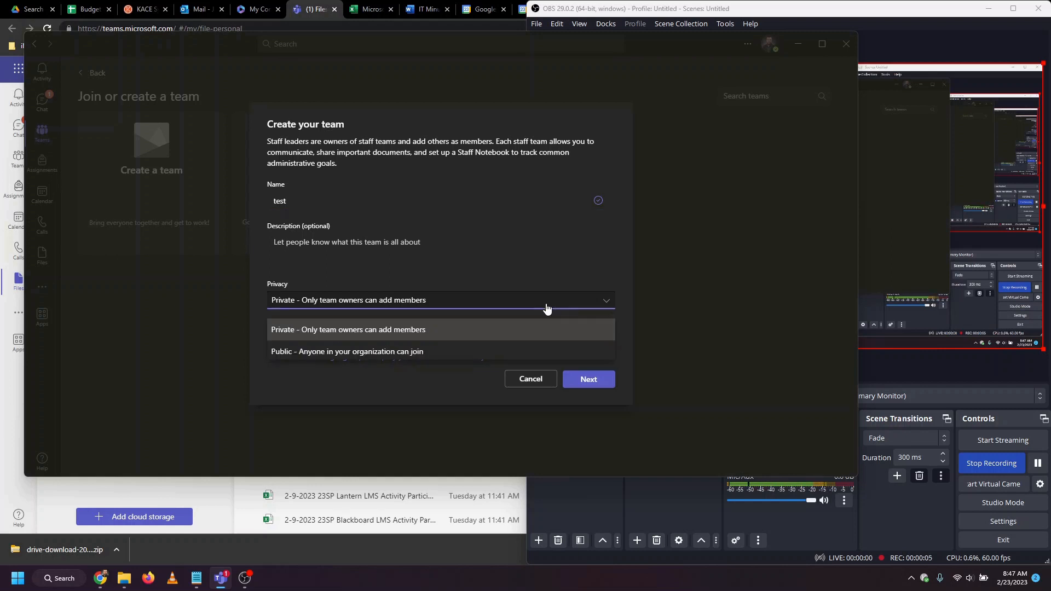
pyautogui.moveTo(446, 335)
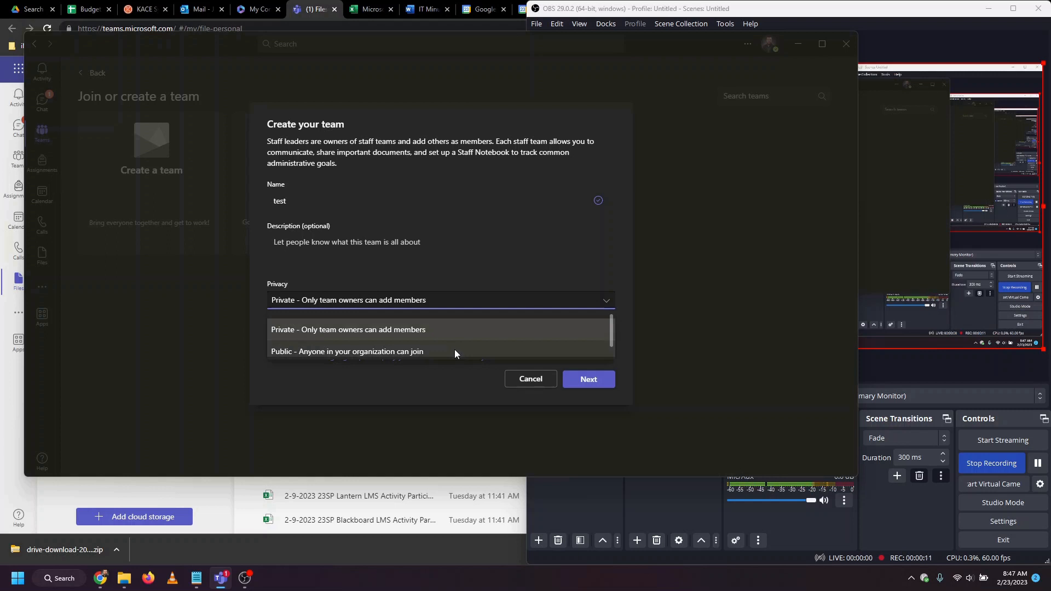
pyautogui.click(349, 329)
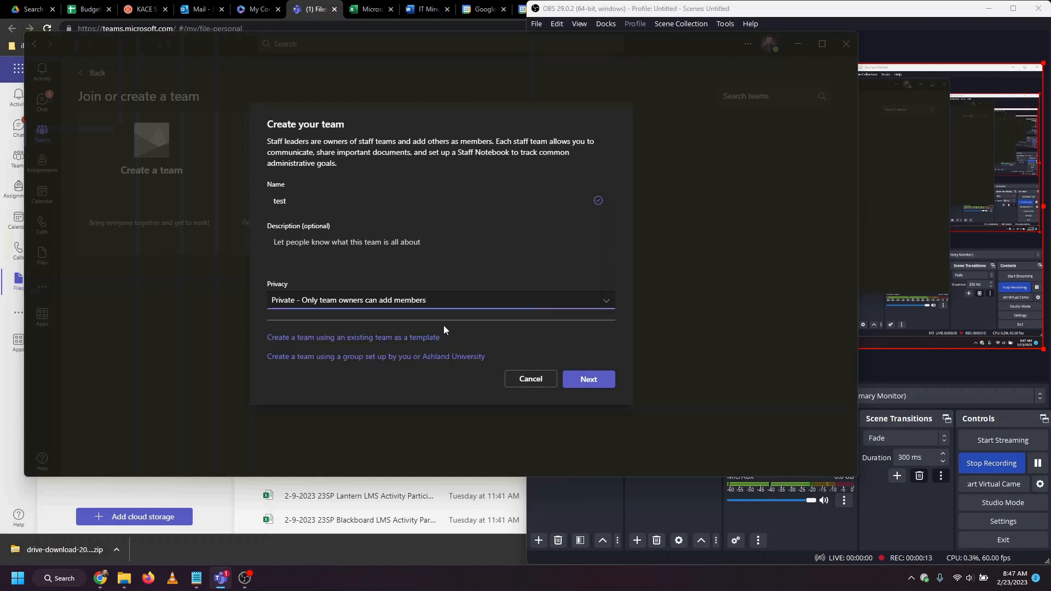
pyautogui.click(588, 379)
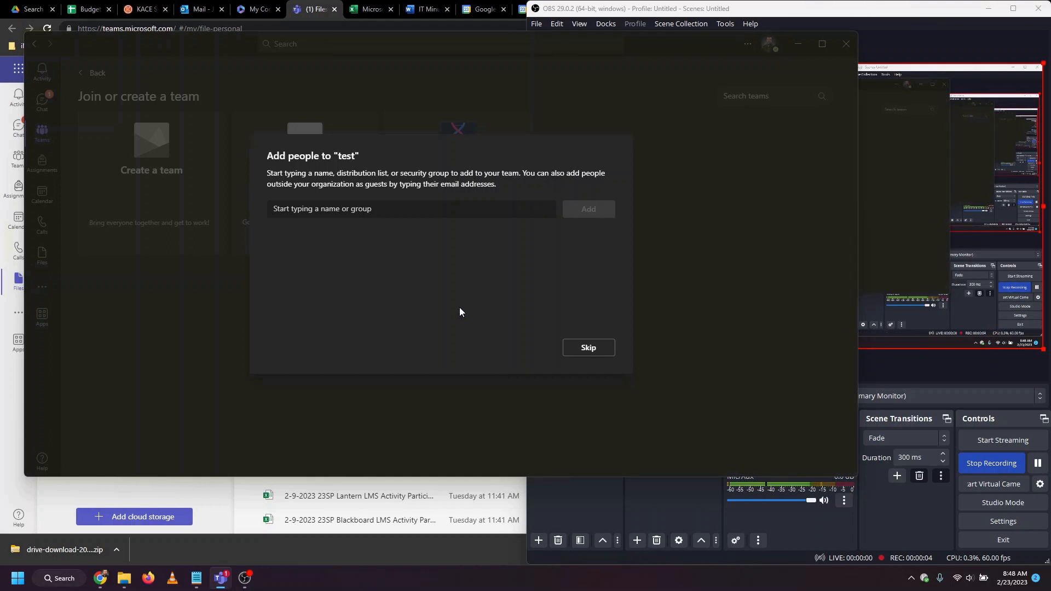
pyautogui.moveTo(420, 223)
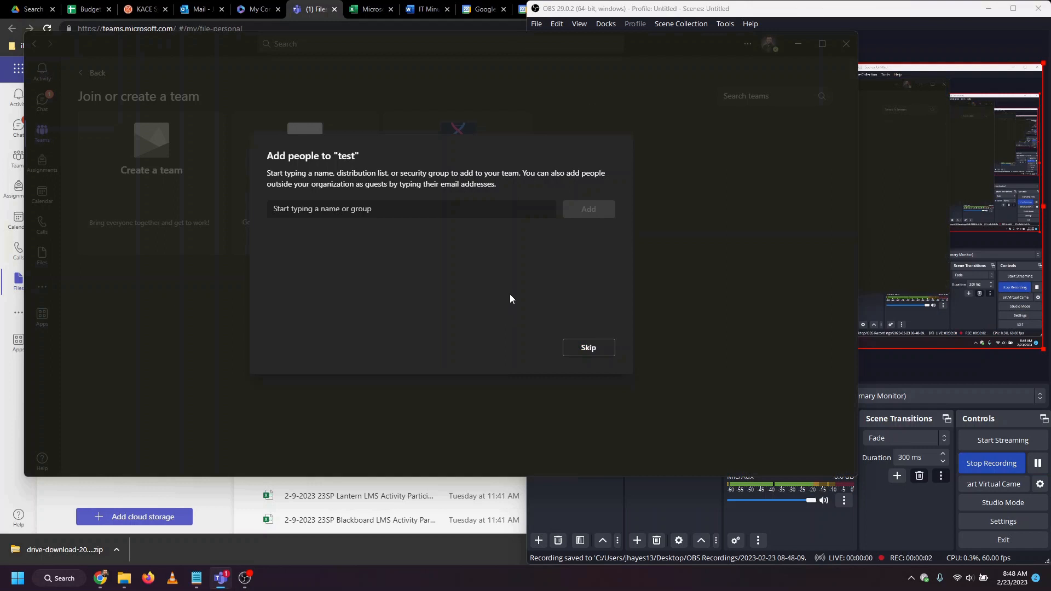
pyautogui.moveTo(525, 283)
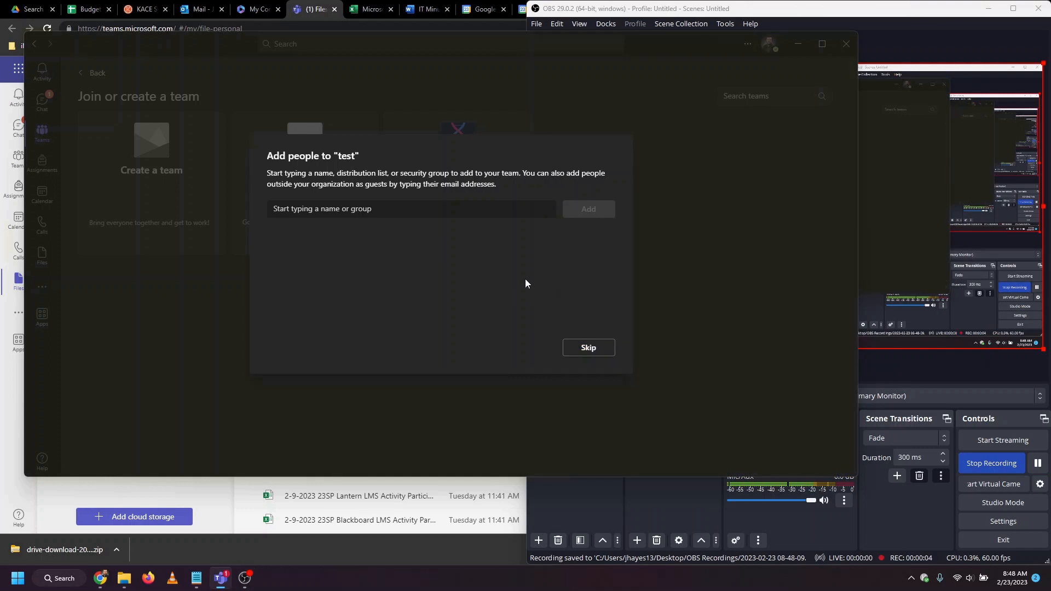
pyautogui.moveTo(435, 255)
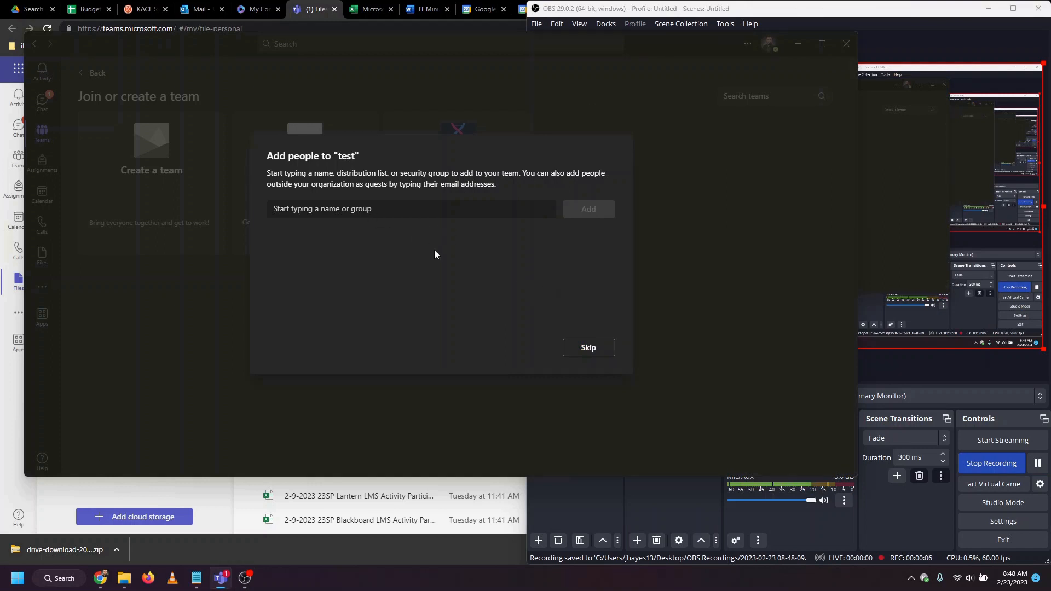
pyautogui.moveTo(420, 223)
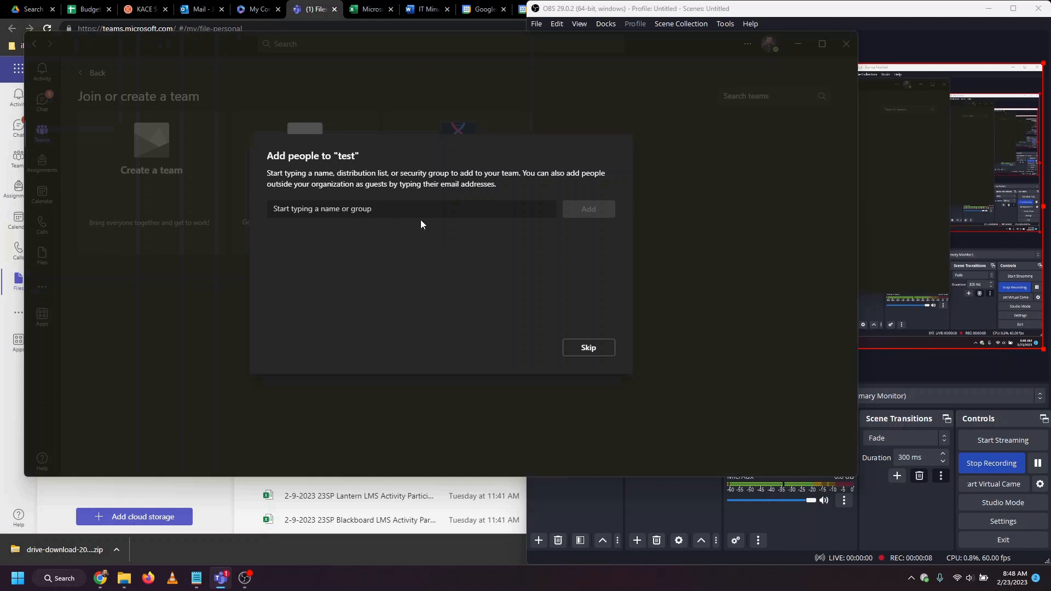
pyautogui.moveTo(432, 227)
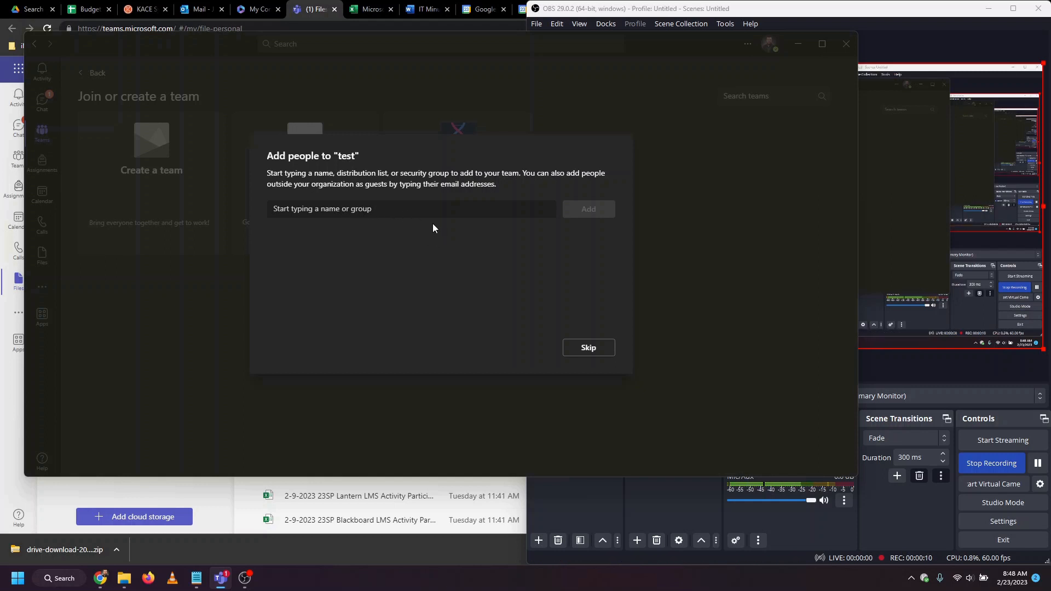
# - Return to the Google Drive shared drive and show its drive-name options
pyautogui.click(593, 9)
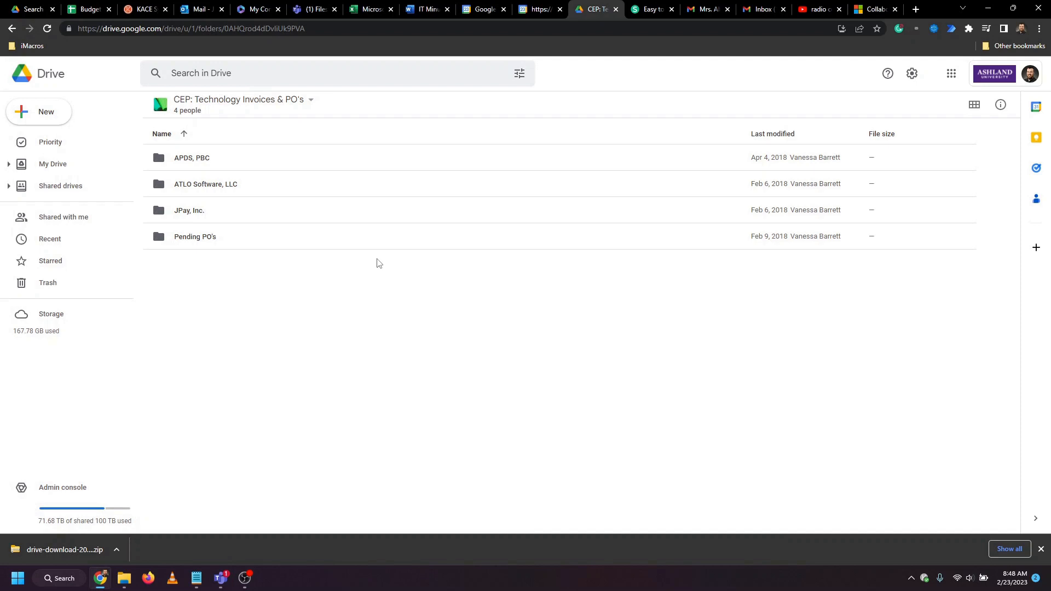
pyautogui.moveTo(274, 129)
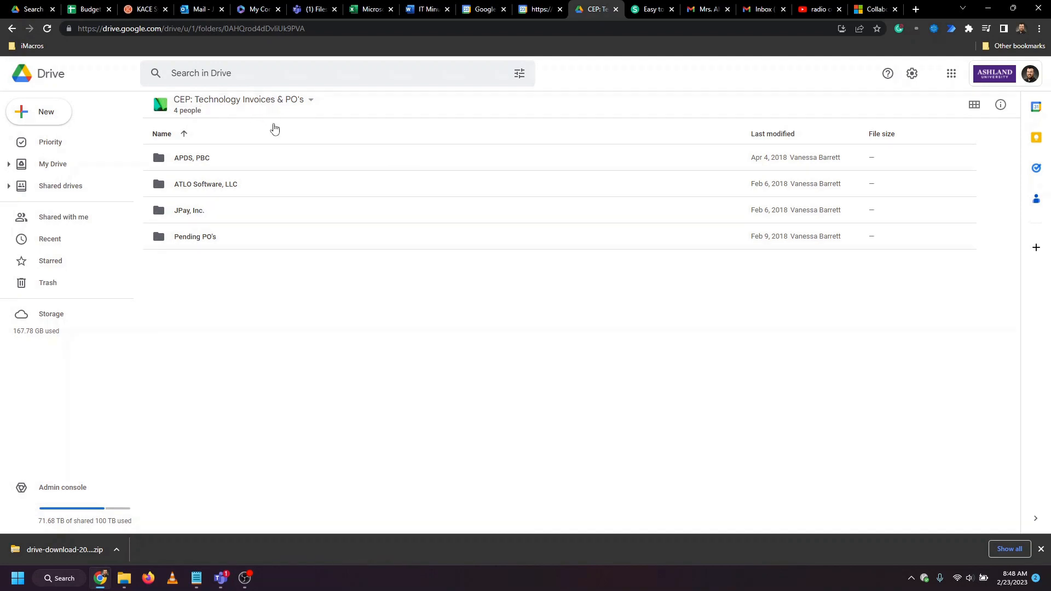
pyautogui.moveTo(310, 103)
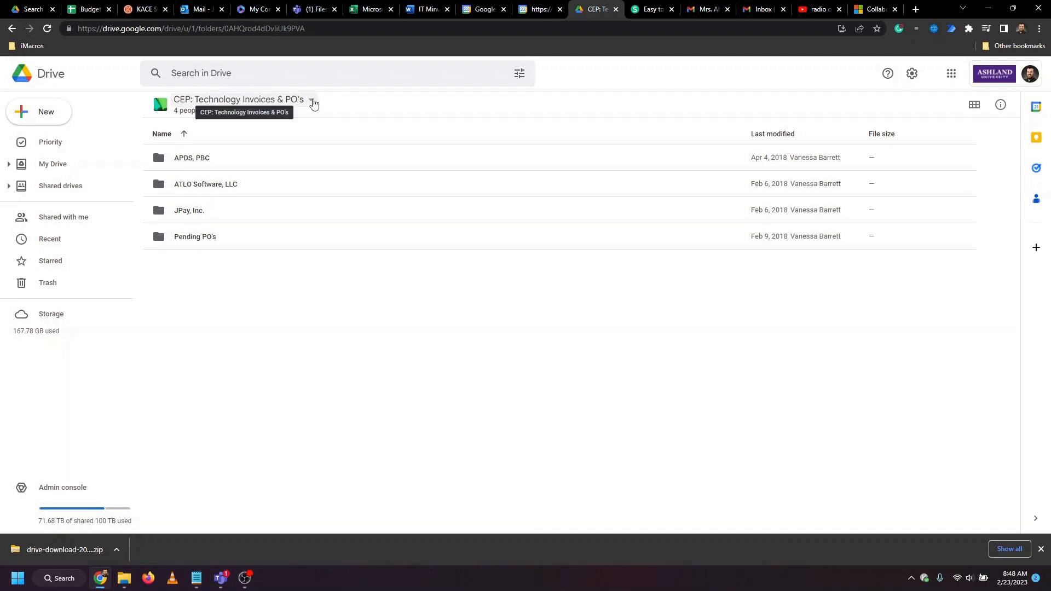
pyautogui.click(310, 100)
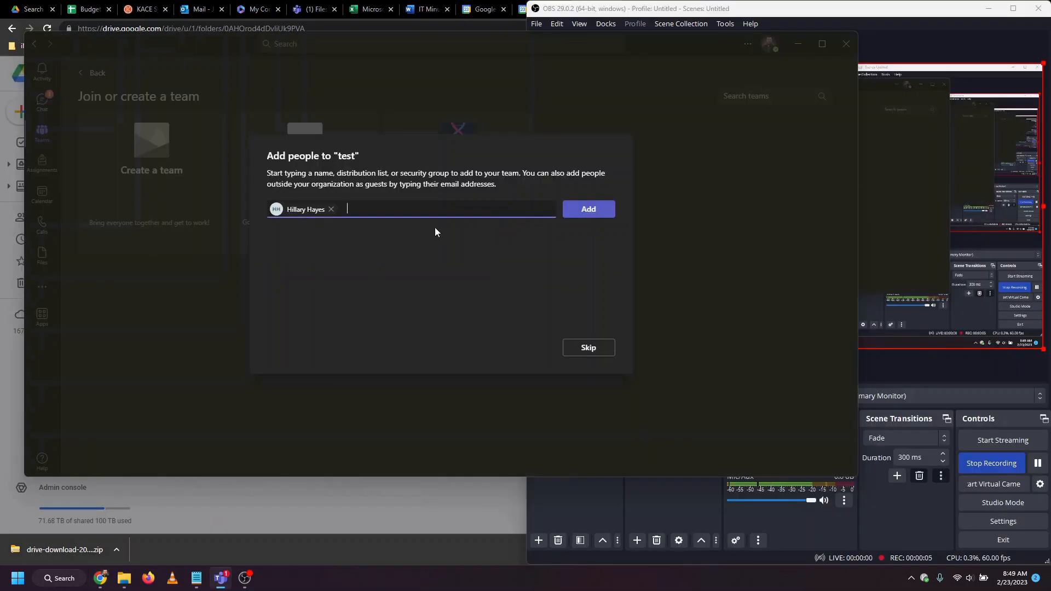
pyautogui.click(587, 208)
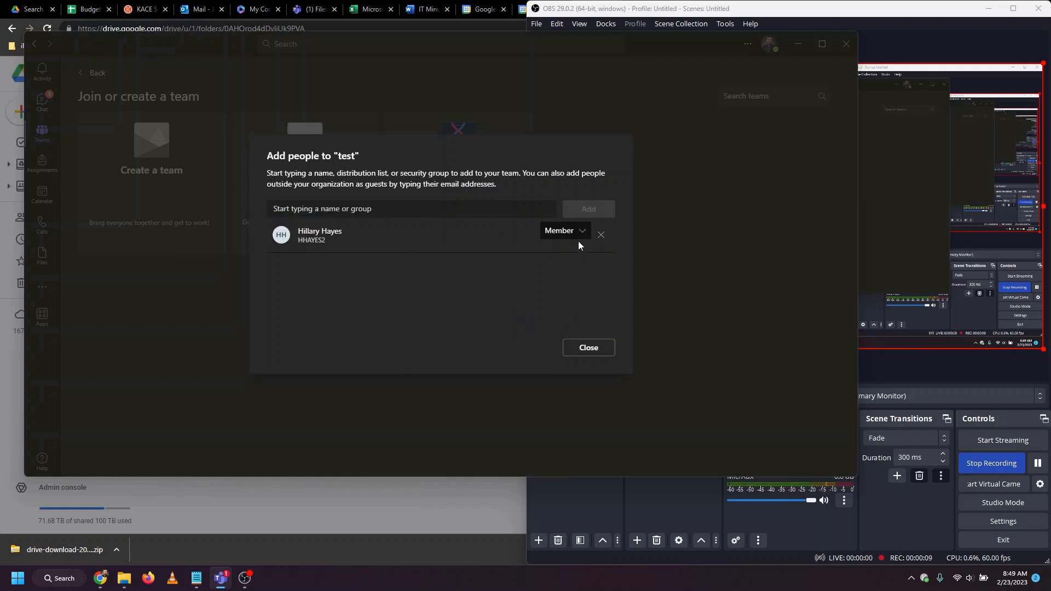
pyautogui.click(563, 231)
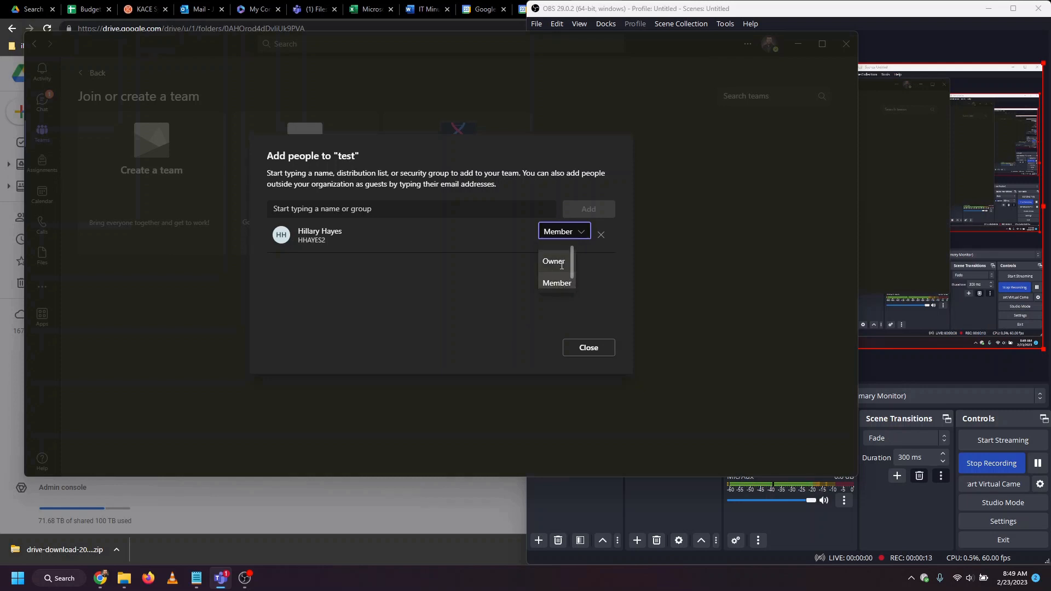
pyautogui.moveTo(563, 278)
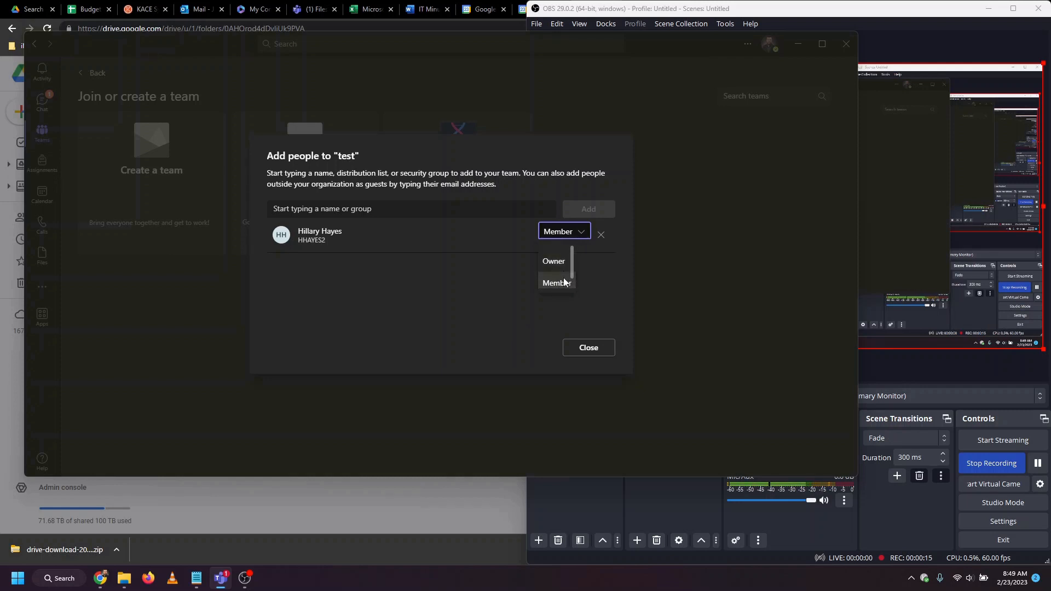
pyautogui.click(555, 282)
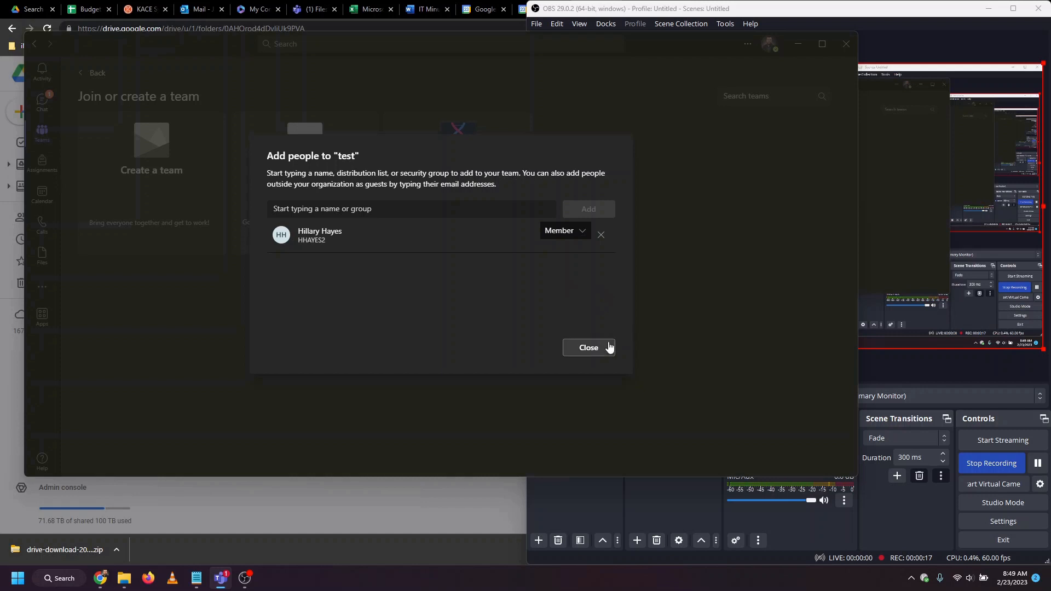
pyautogui.click(588, 347)
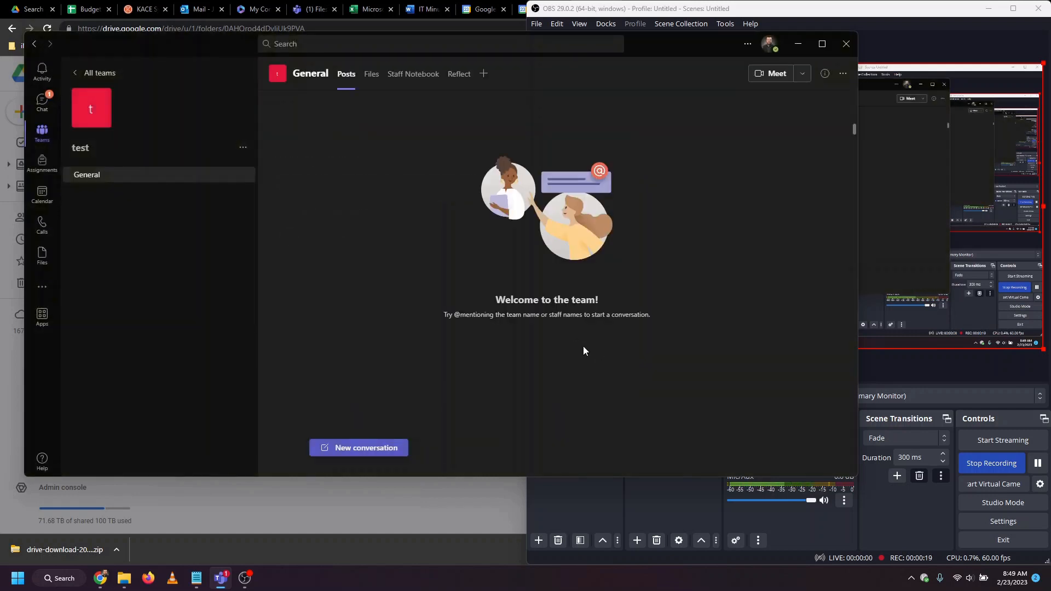
pyautogui.moveTo(392, 249)
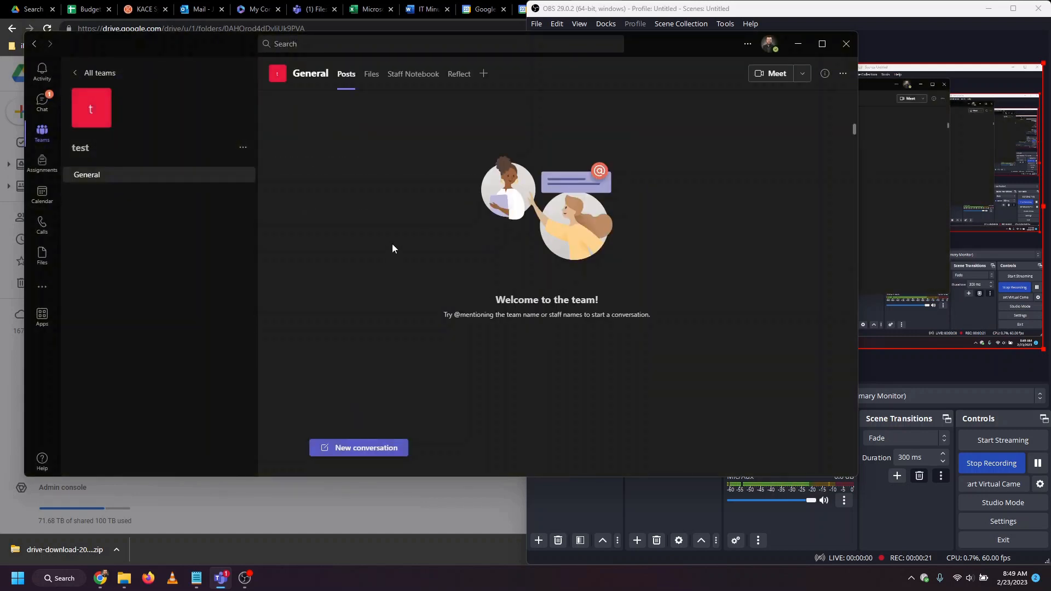
pyautogui.moveTo(422, 195)
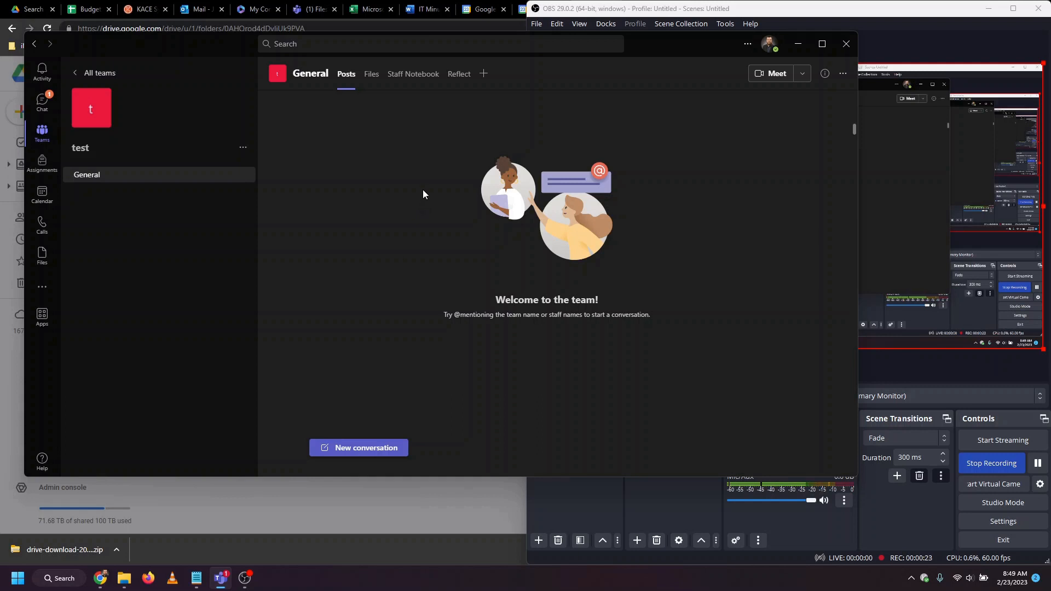
pyautogui.moveTo(354, 162)
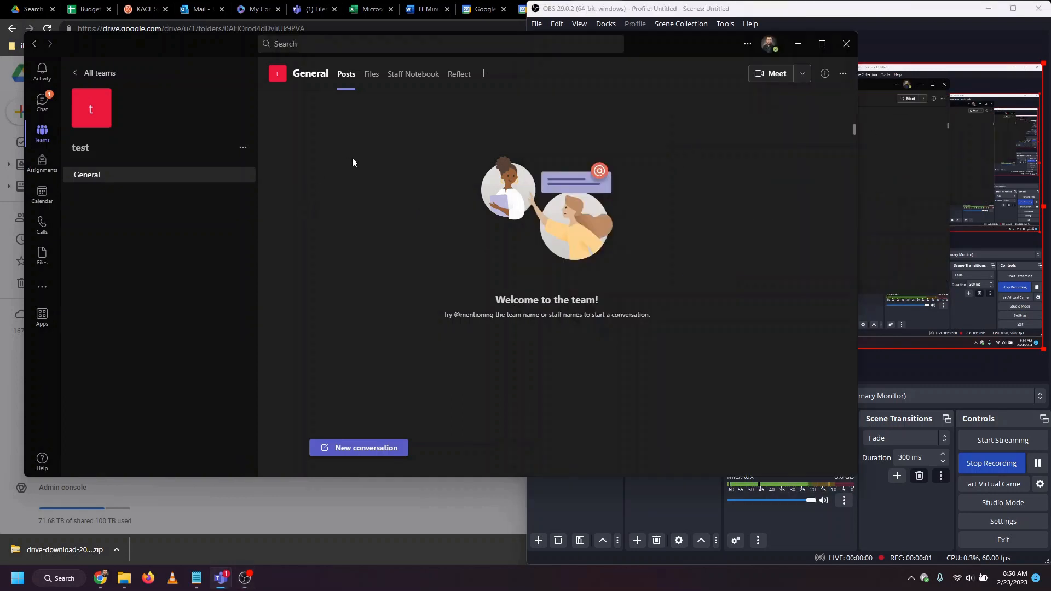
# - Show the General channel's empty Files list with the Upload choices
pyautogui.click(371, 73)
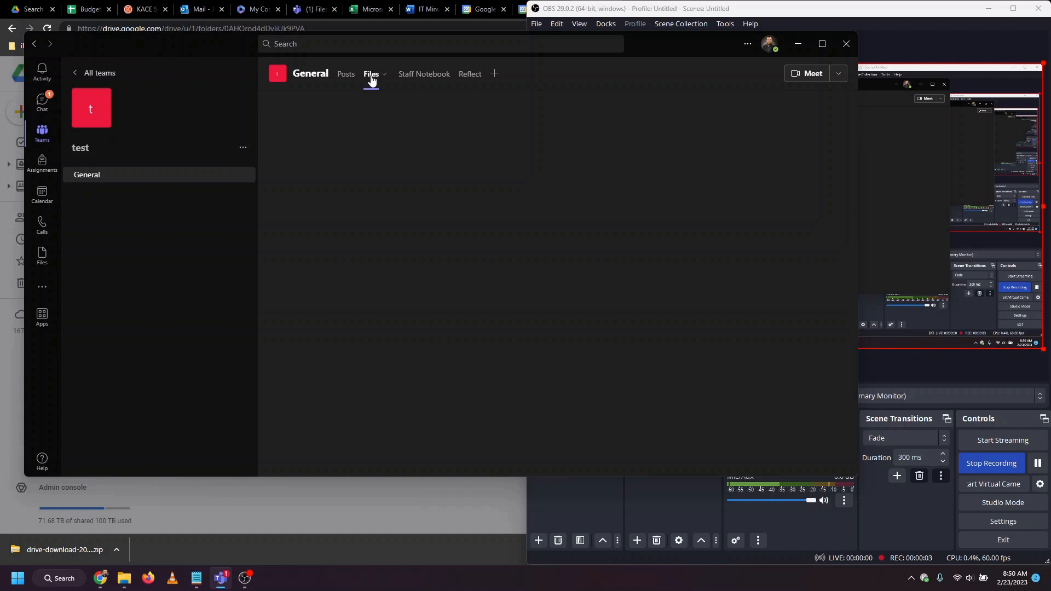
pyautogui.click(371, 74)
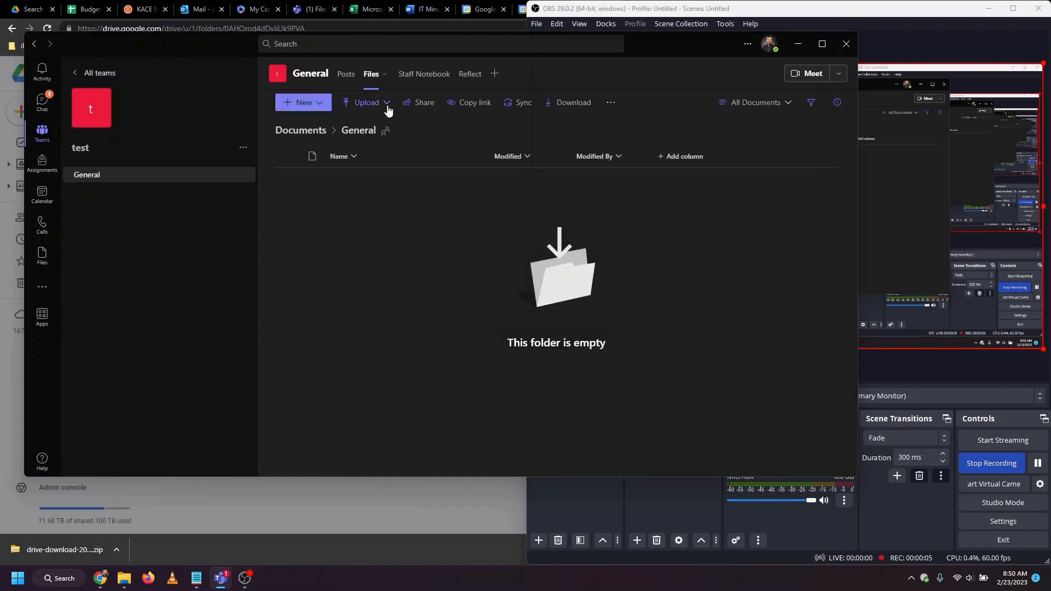
pyautogui.click(365, 103)
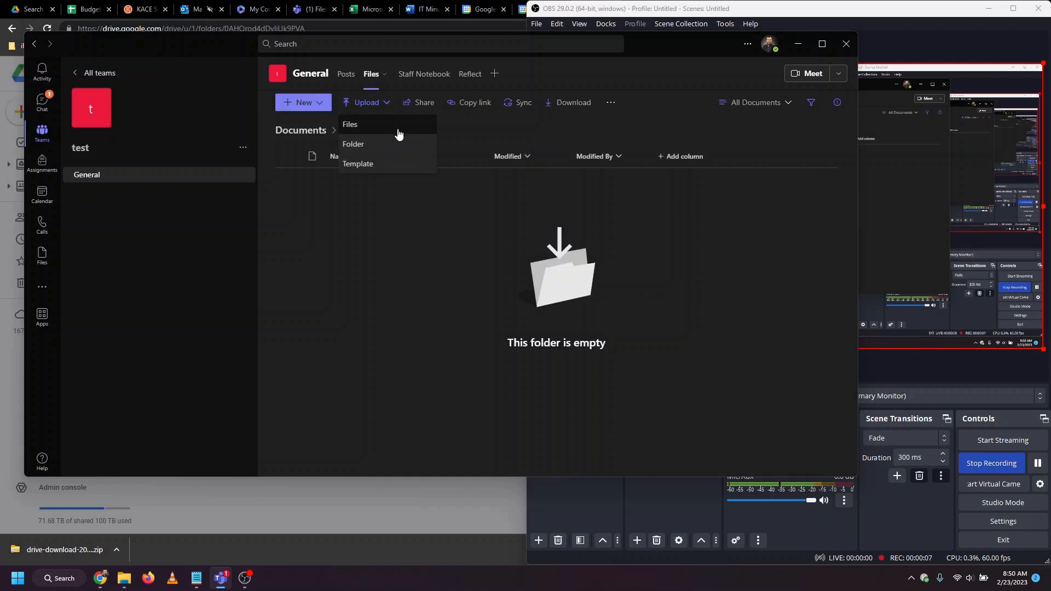
# - Upload the APDS, PBC folder to the General channel files
pyautogui.click(353, 143)
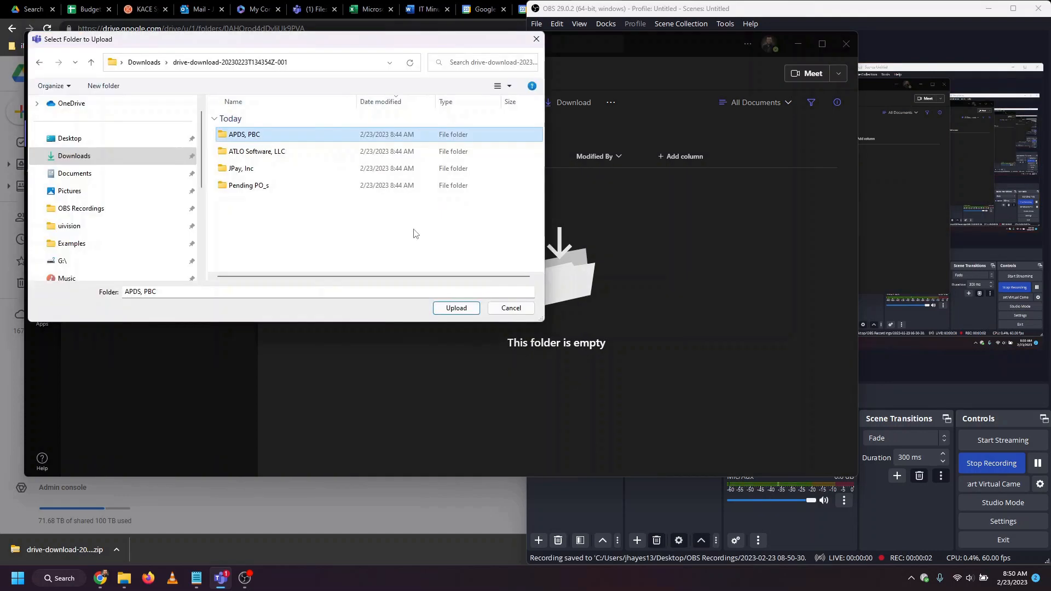
pyautogui.click(510, 308)
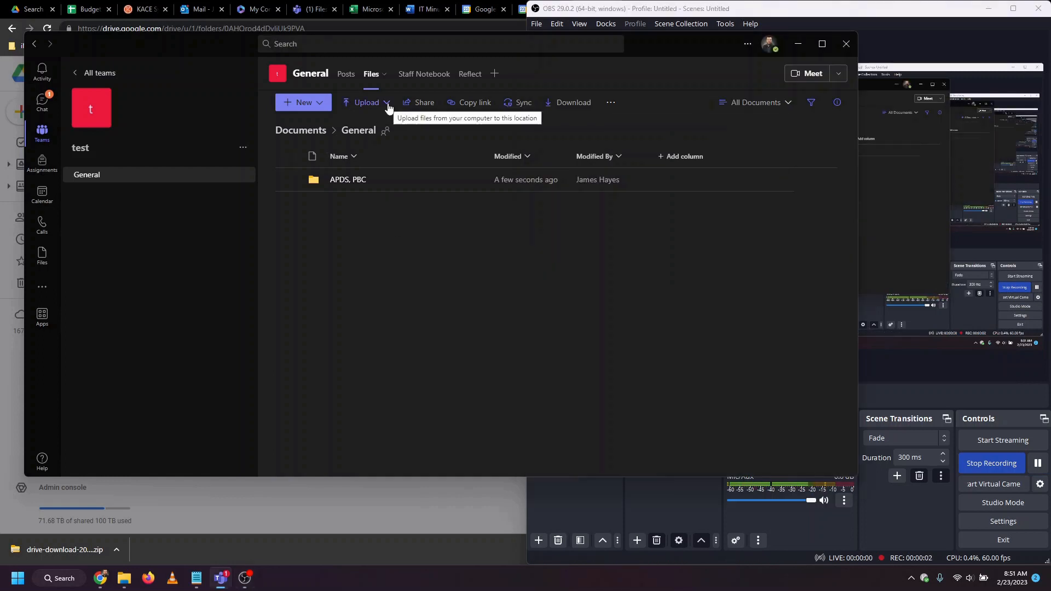
# - Upload the ATLO Software, LLC folder from the extracted drive download in Downloads
pyautogui.click(366, 102)
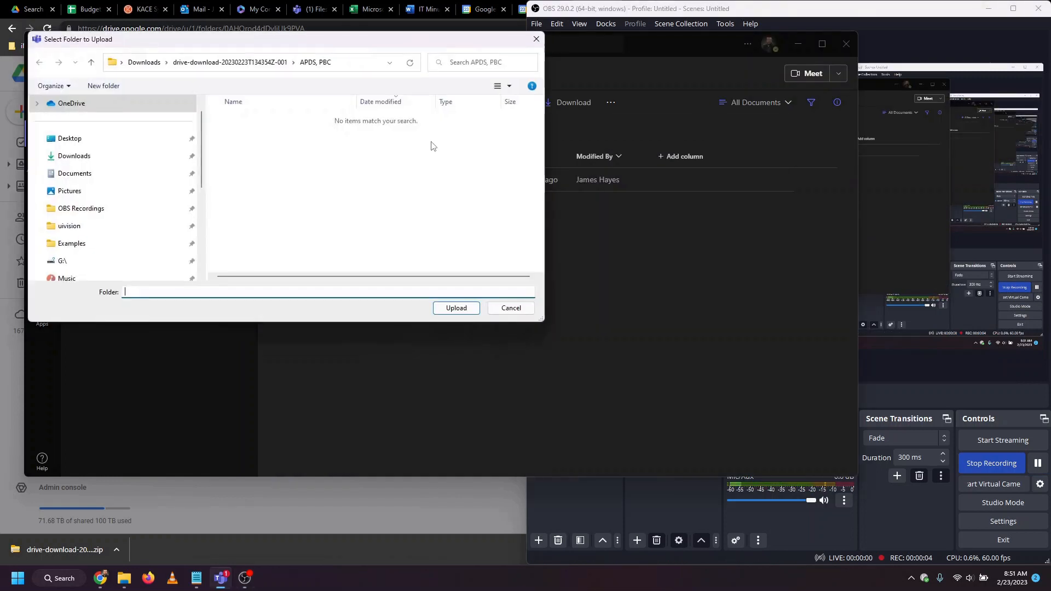
pyautogui.click(73, 156)
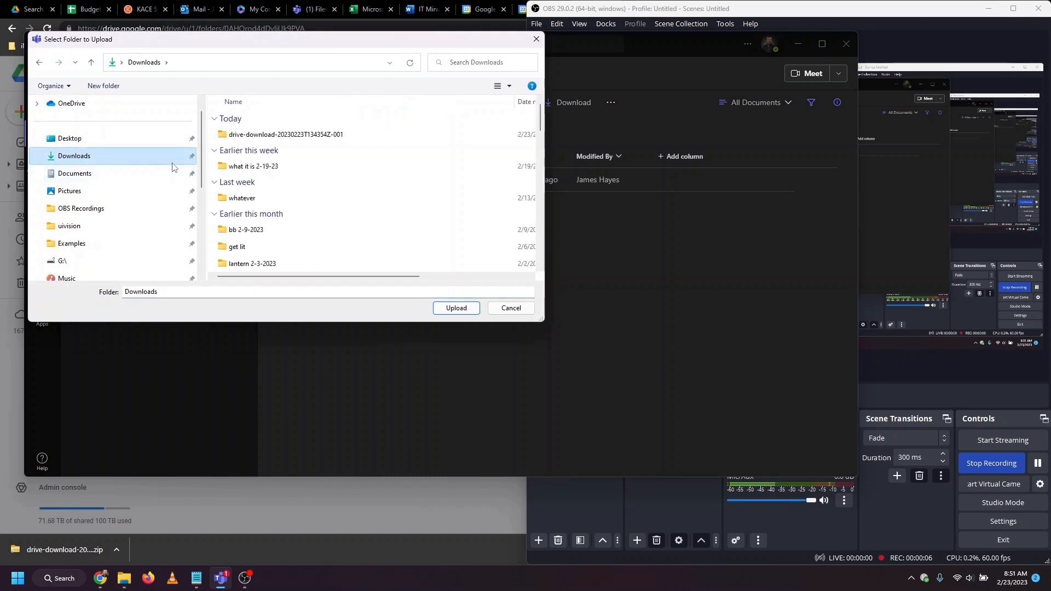
pyautogui.doubleClick(286, 134)
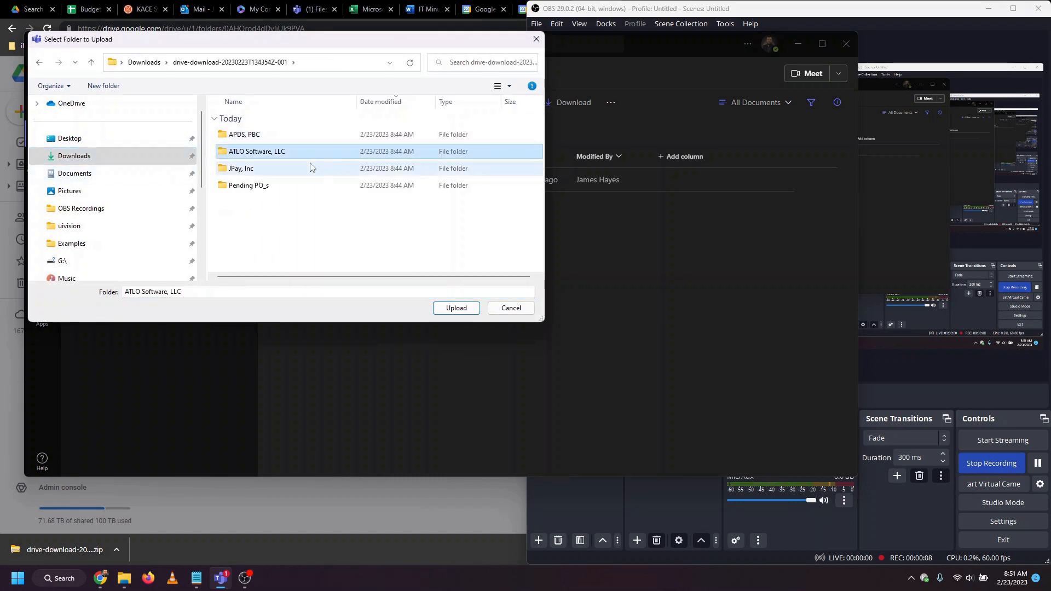
pyautogui.click(455, 308)
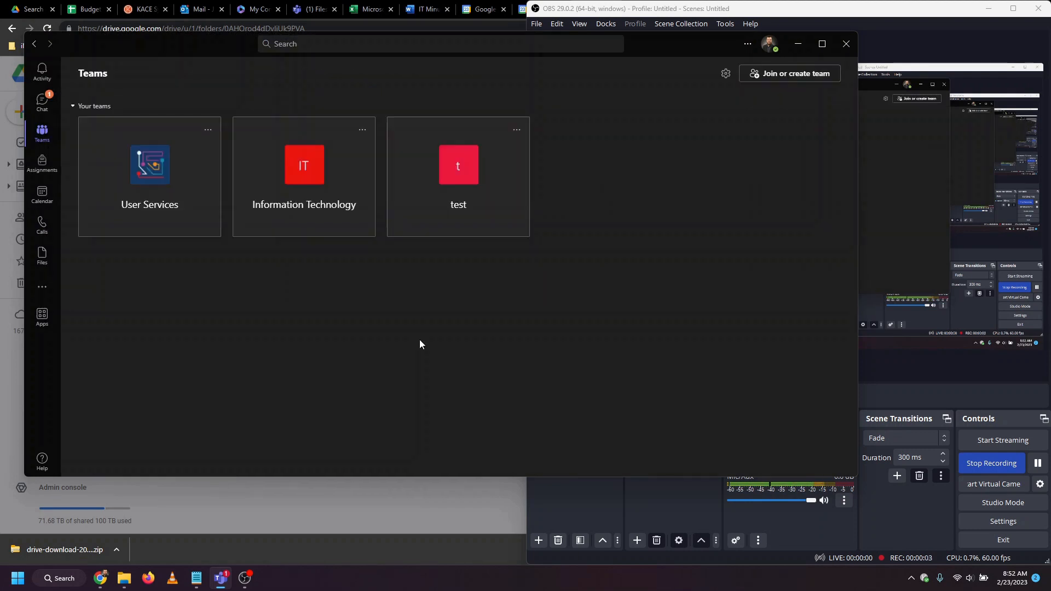
pyautogui.moveTo(479, 339)
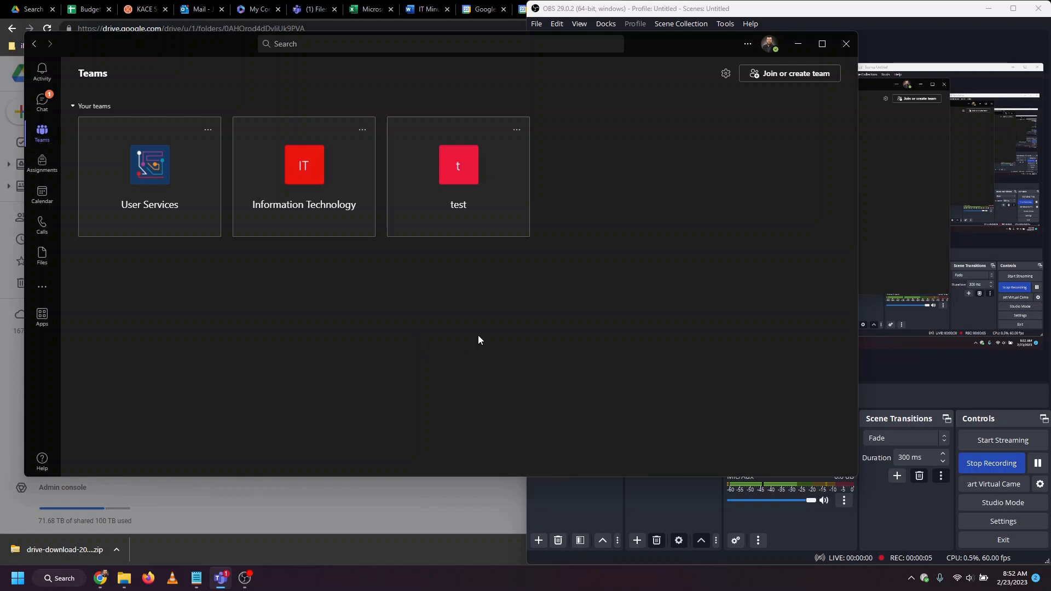
pyautogui.moveTo(556, 243)
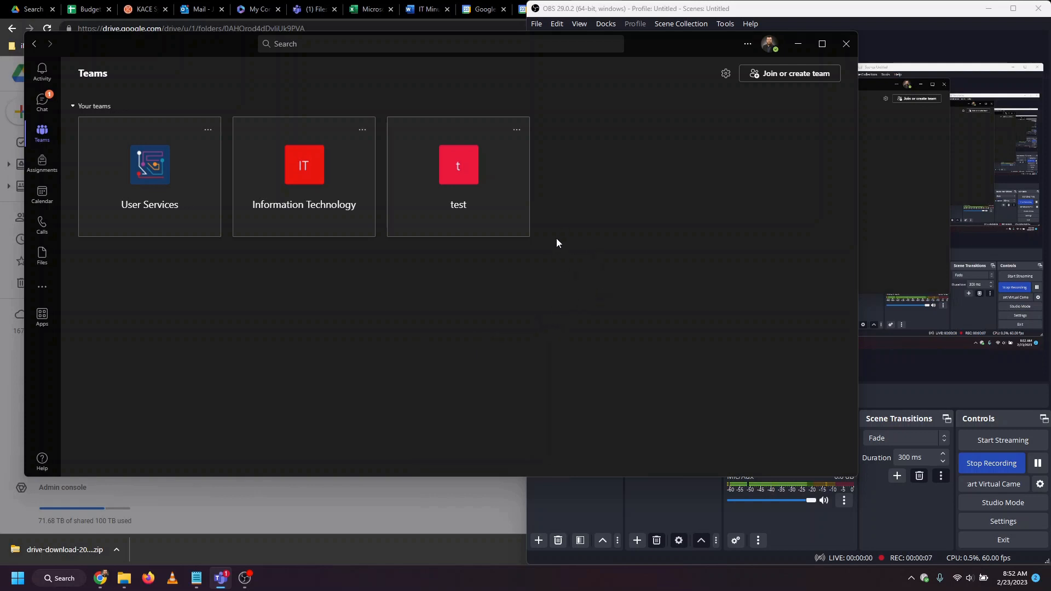
pyautogui.moveTo(436, 239)
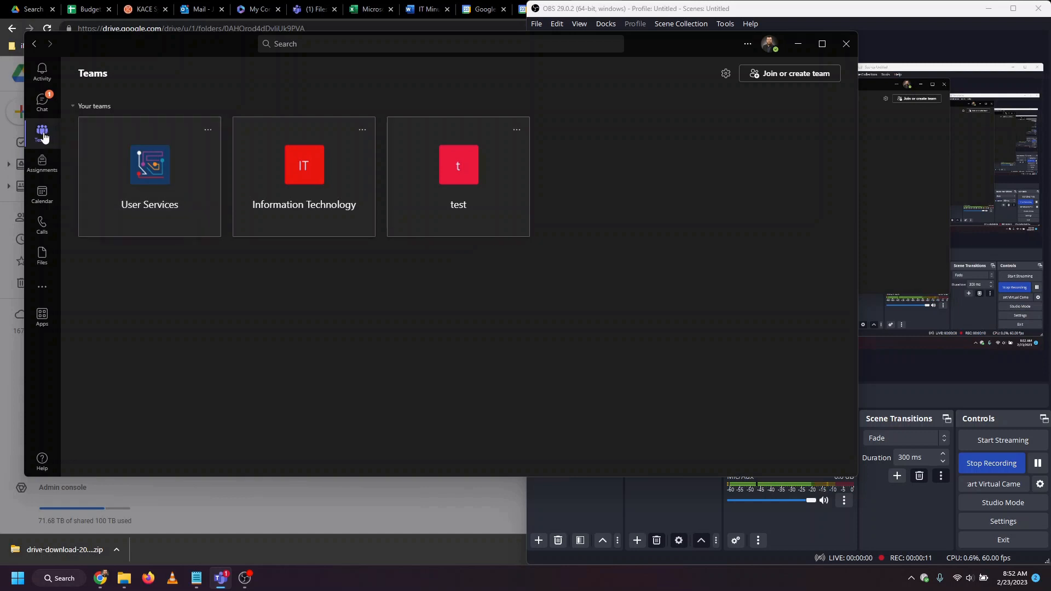
# - Return to the test team's General channel files showing the uploaded ATLO Software, LLC invoices
pyautogui.click(458, 165)
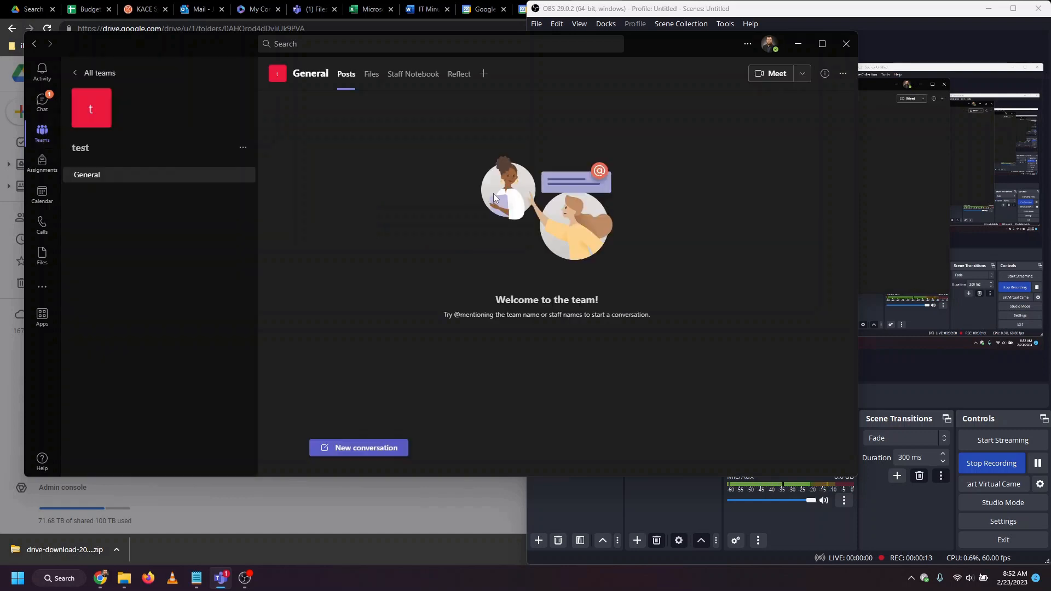
pyautogui.moveTo(371, 74)
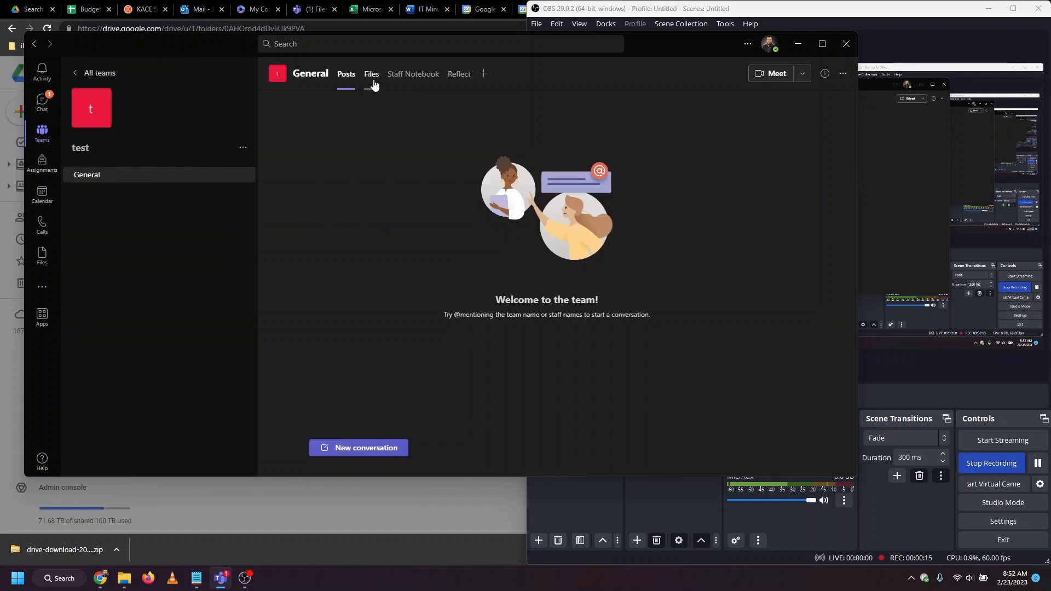
pyautogui.click(371, 73)
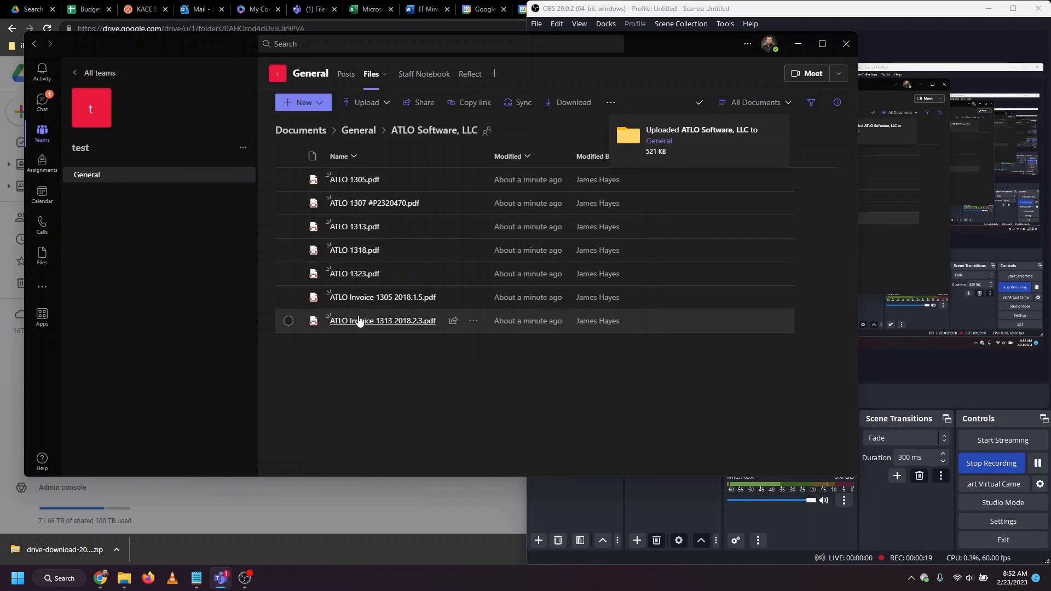
pyautogui.moveTo(363, 227)
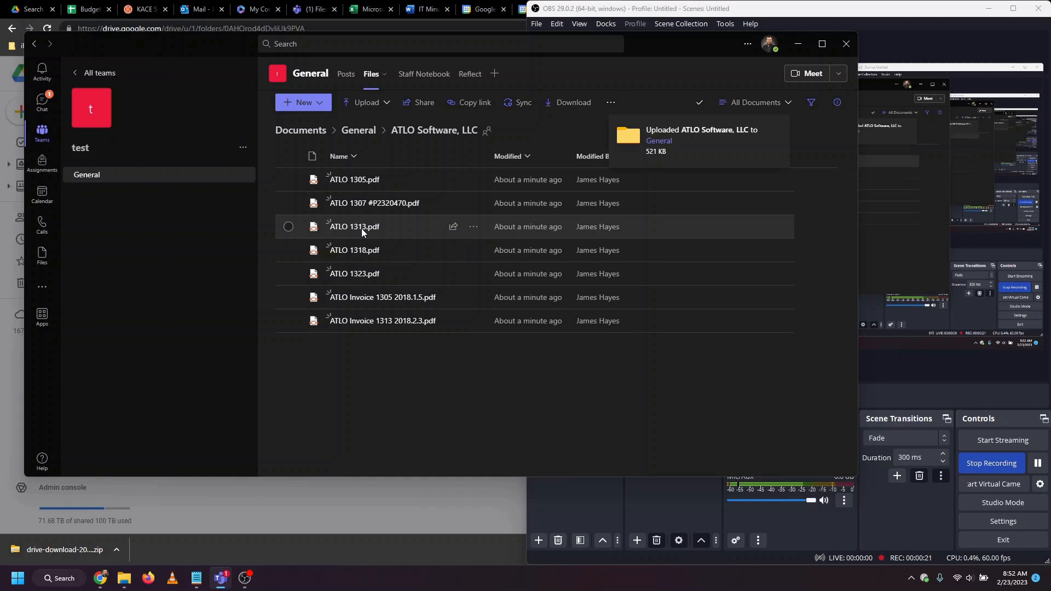
pyautogui.moveTo(374, 203)
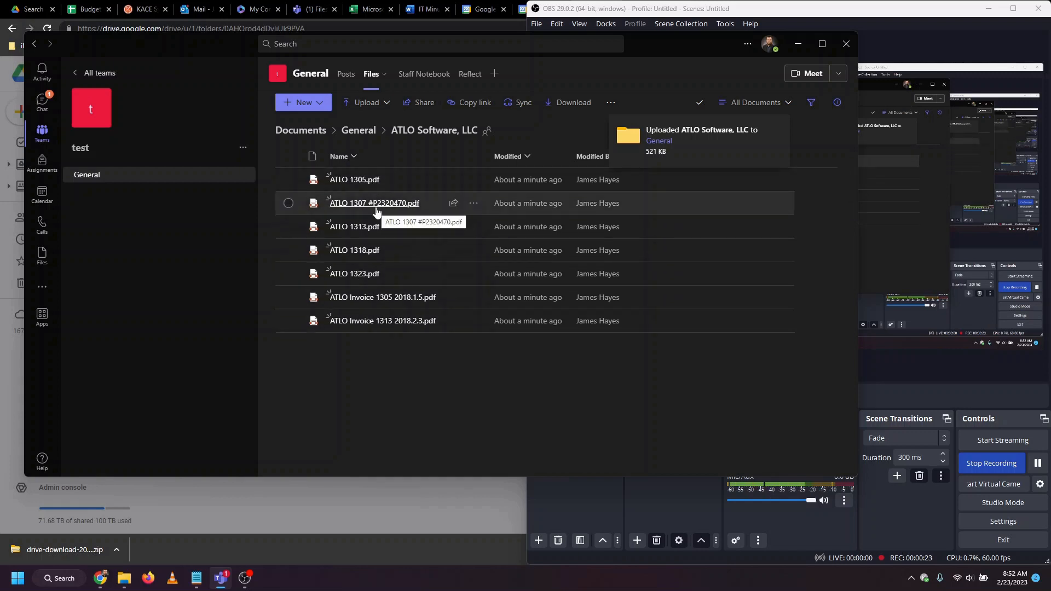